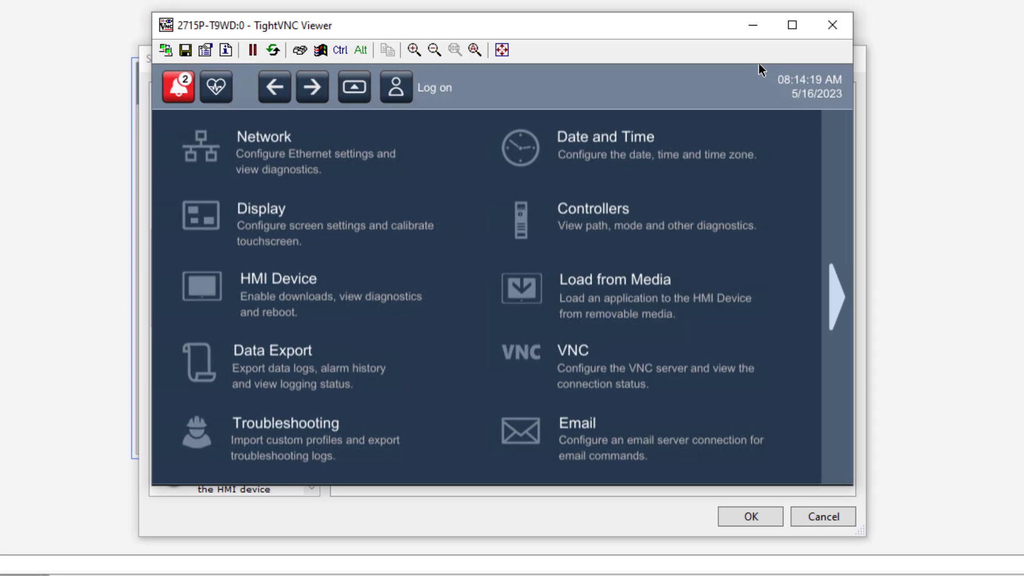
mouse_move(372, 470)
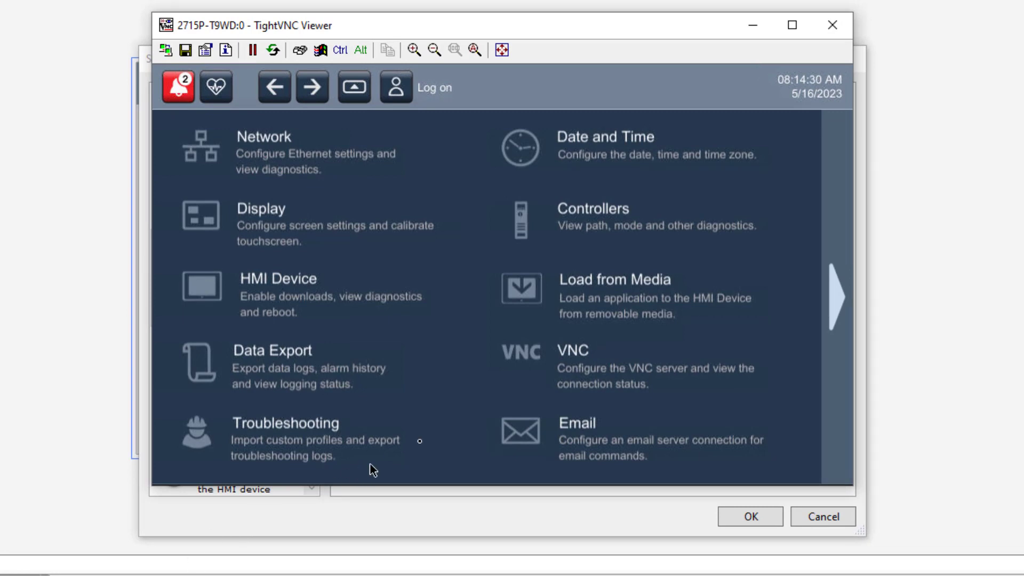
mouse_move(797, 318)
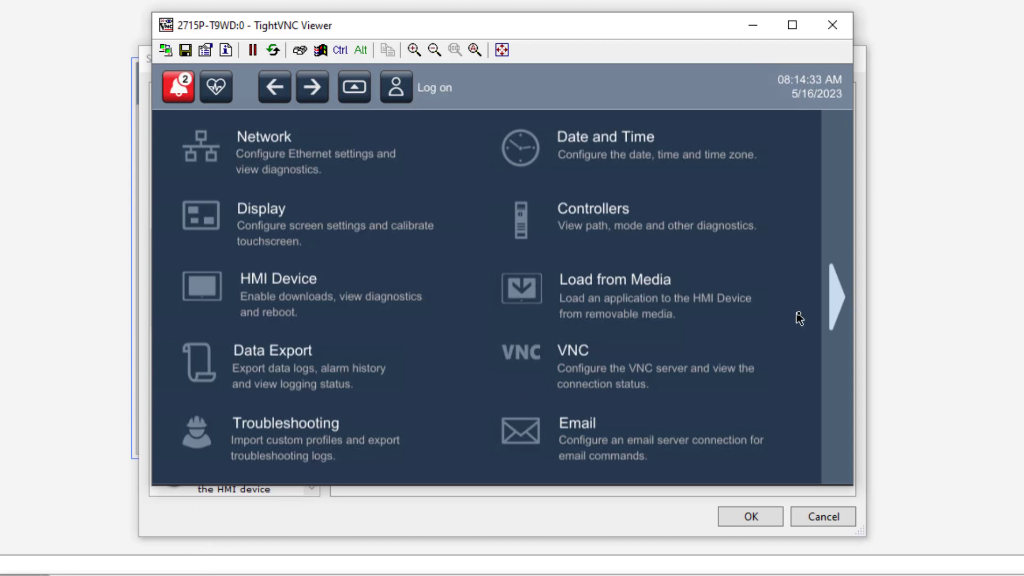
Step: Move to the second settings page and bring up the Certificates manager
left_click(829, 297)
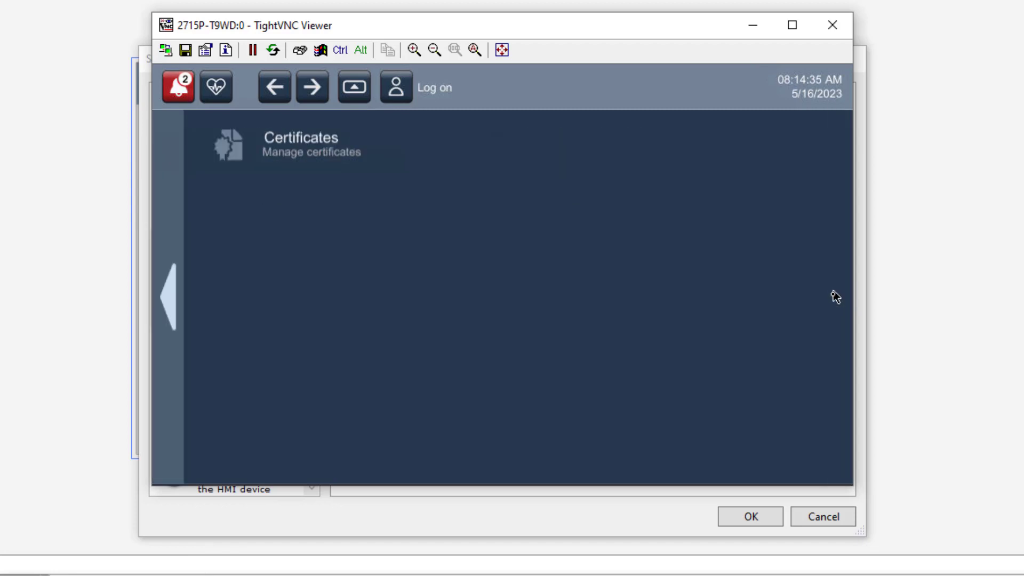
mouse_move(457, 213)
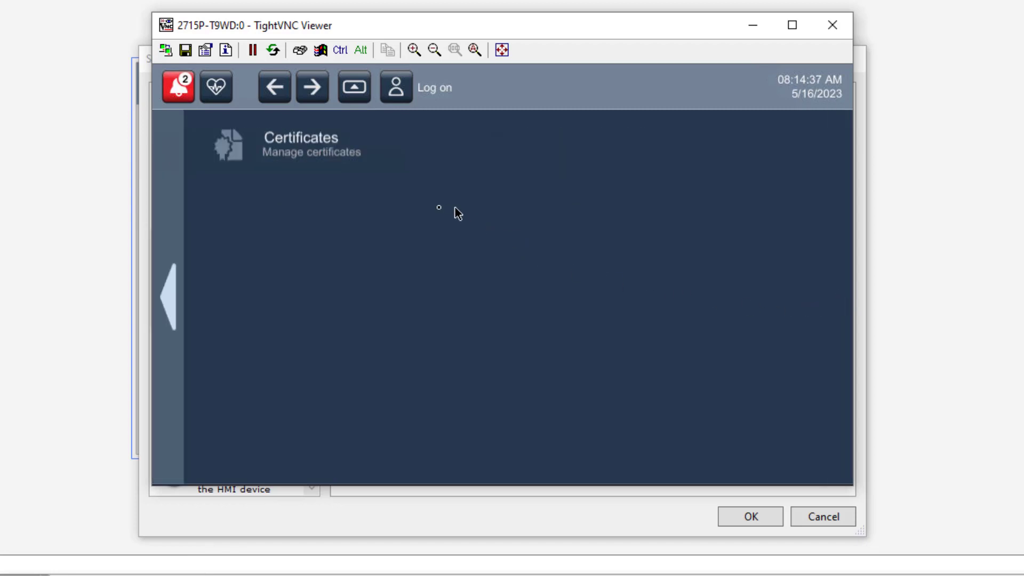
left_click(300, 144)
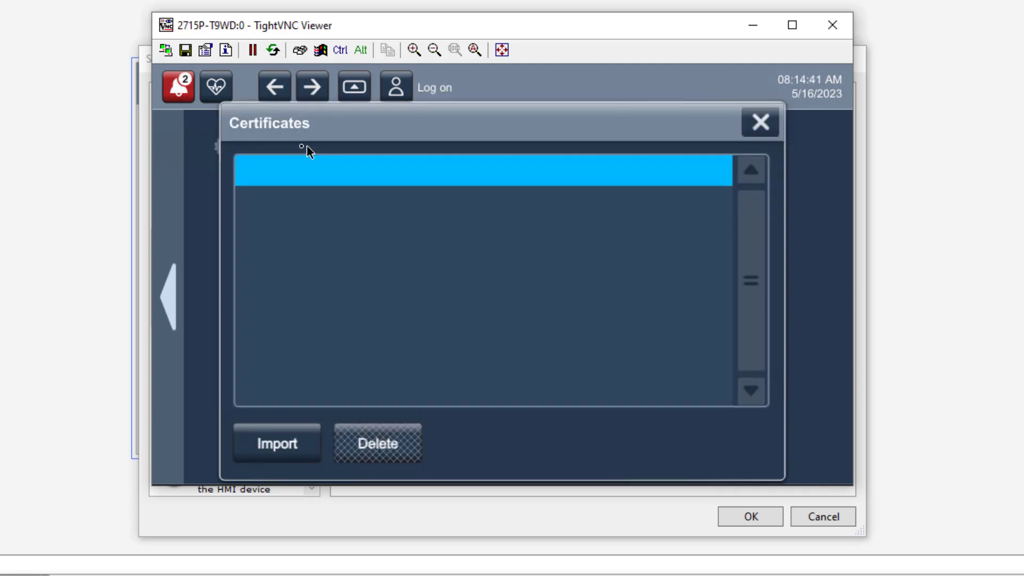
mouse_move(225, 170)
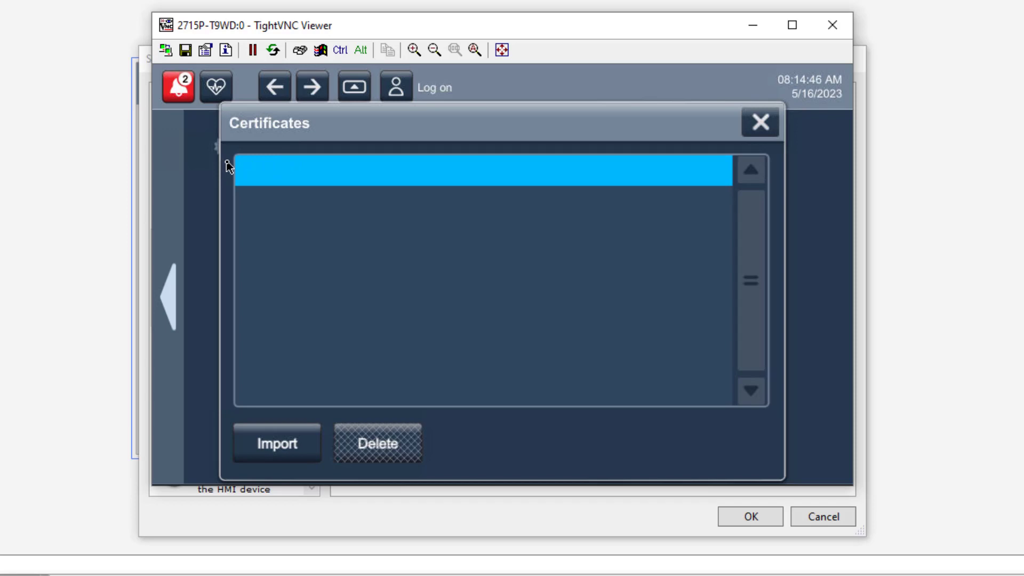
mouse_move(234, 400)
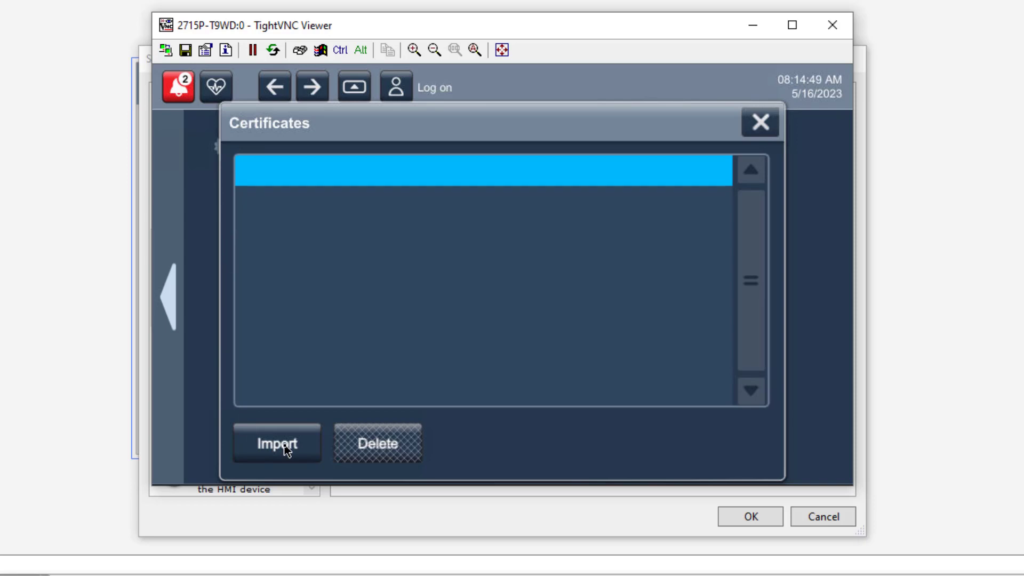
Step: Import PV5K_Cert from the SD card, listed as Server2016-WIN-5FPQEHDGRGP-CA, then close Certificates
left_click(275, 444)
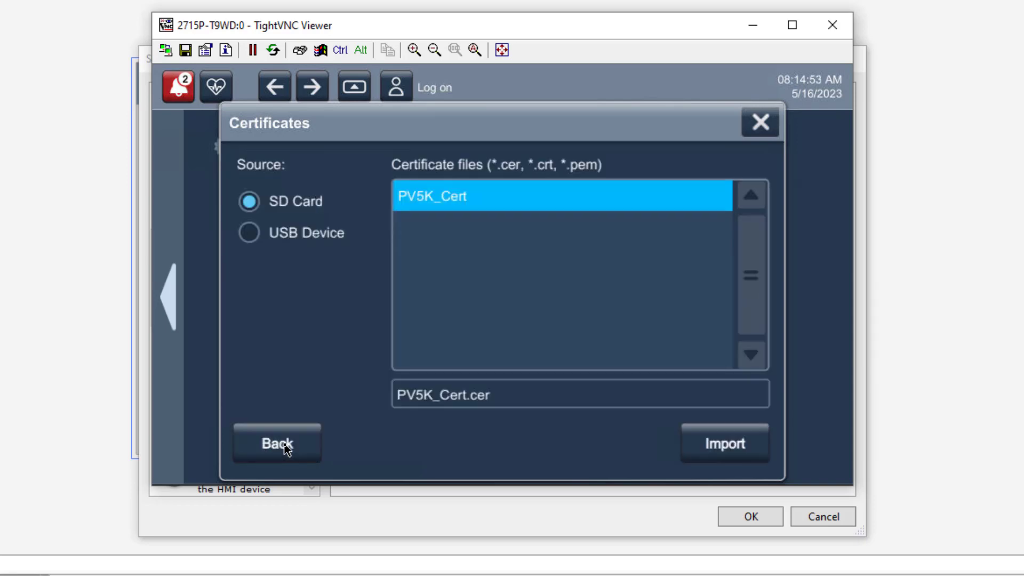
mouse_move(676, 447)
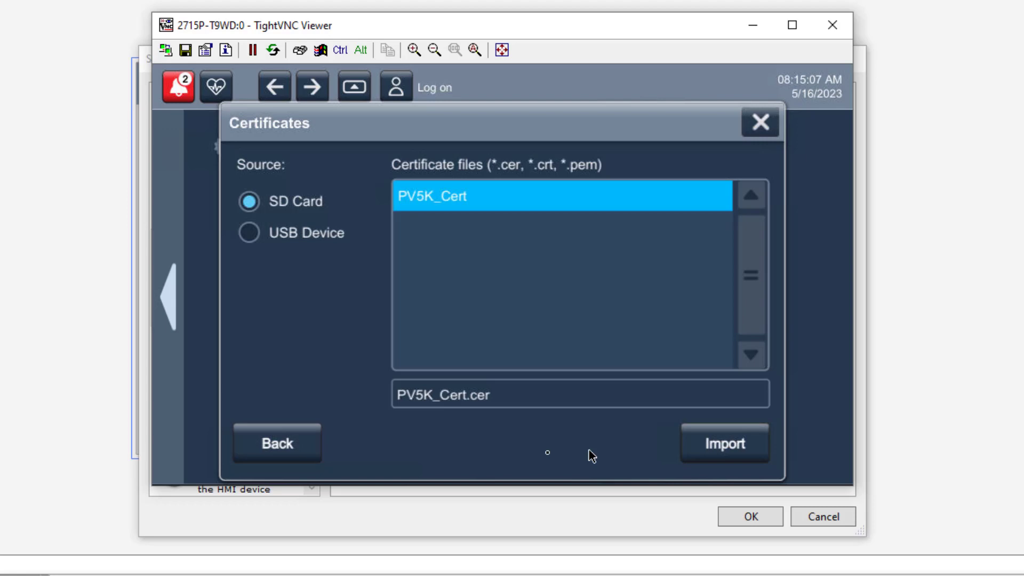
mouse_move(425, 454)
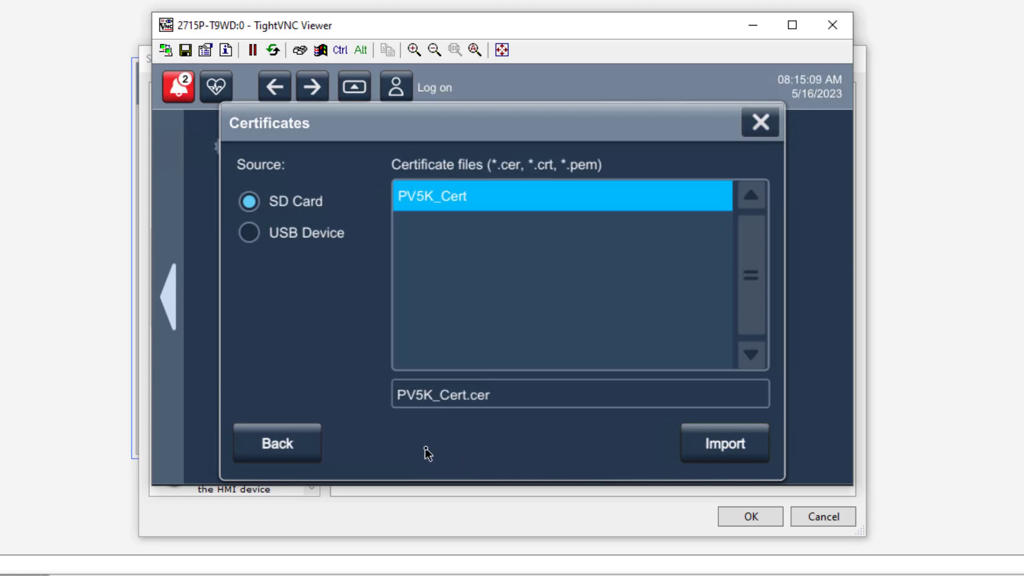
left_click(723, 443)
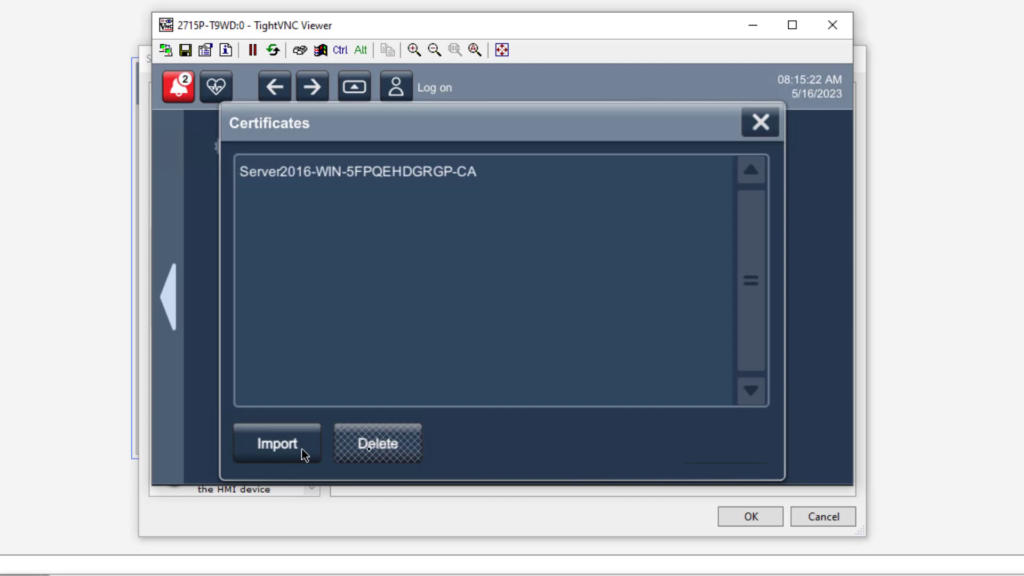
mouse_move(806, 327)
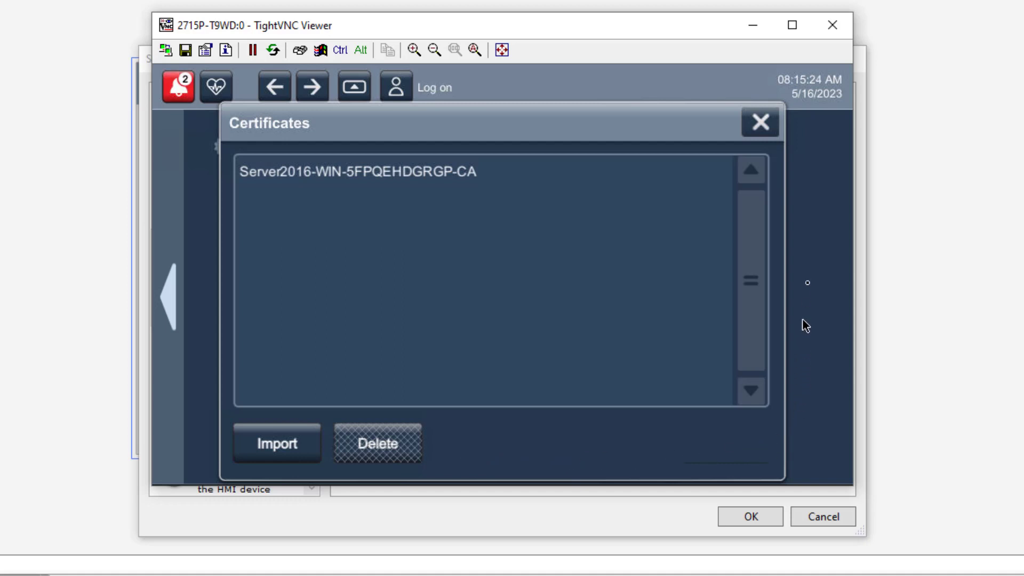
left_click(762, 122)
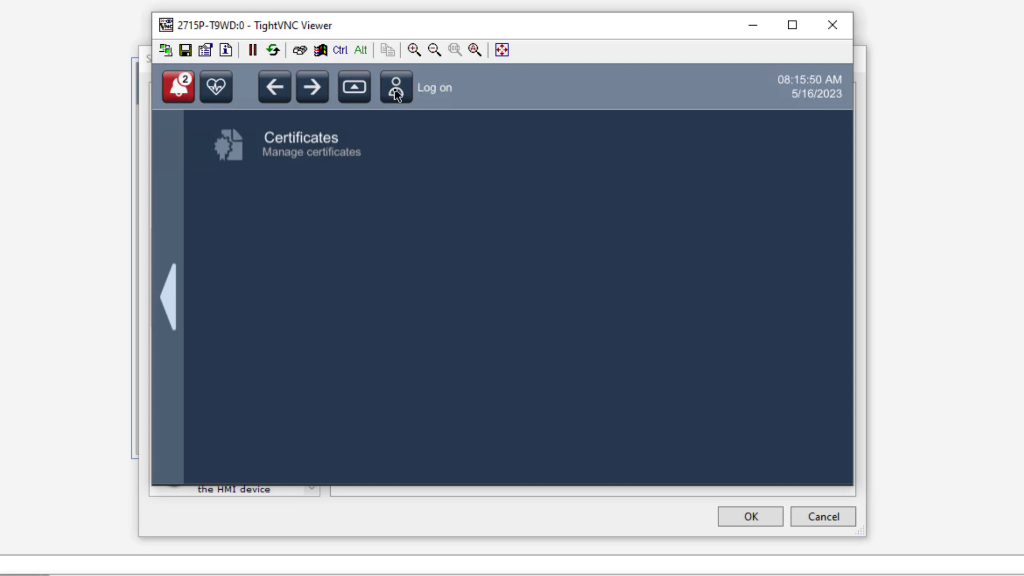
Step: Bring up the logon dialog, toggle to local user and back to Server2016.com domain user
left_click(392, 86)
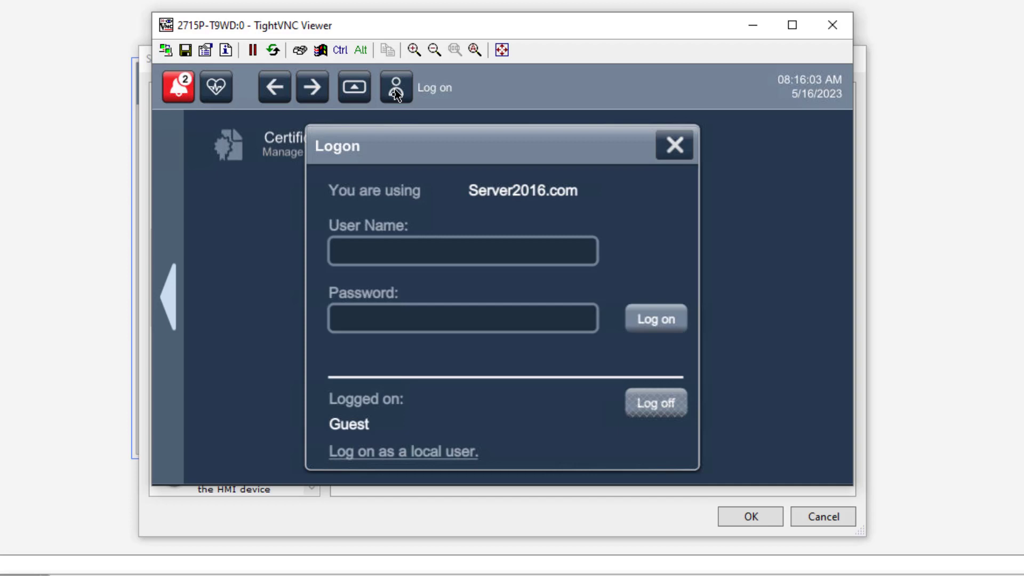
mouse_move(313, 359)
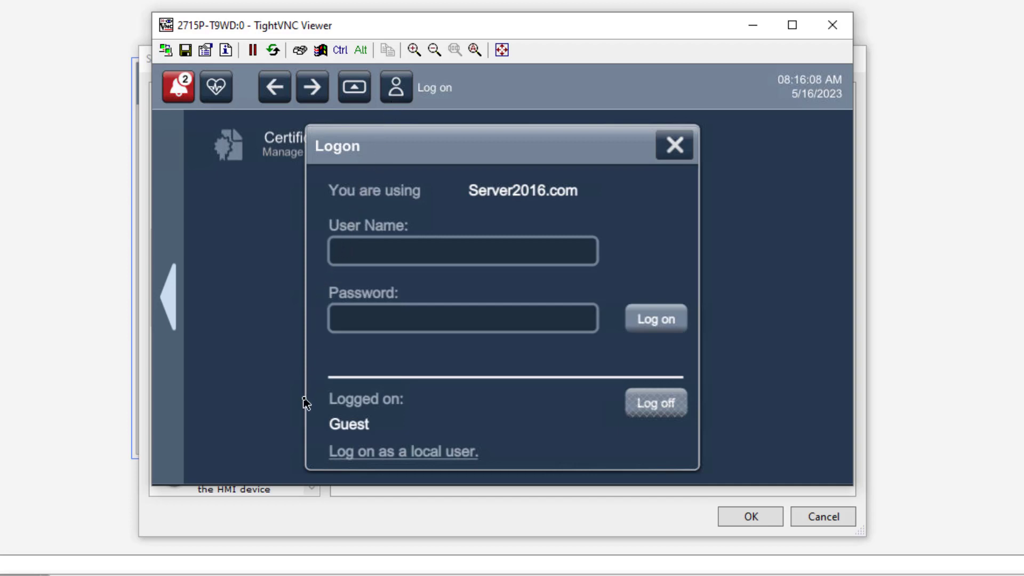
mouse_move(381, 466)
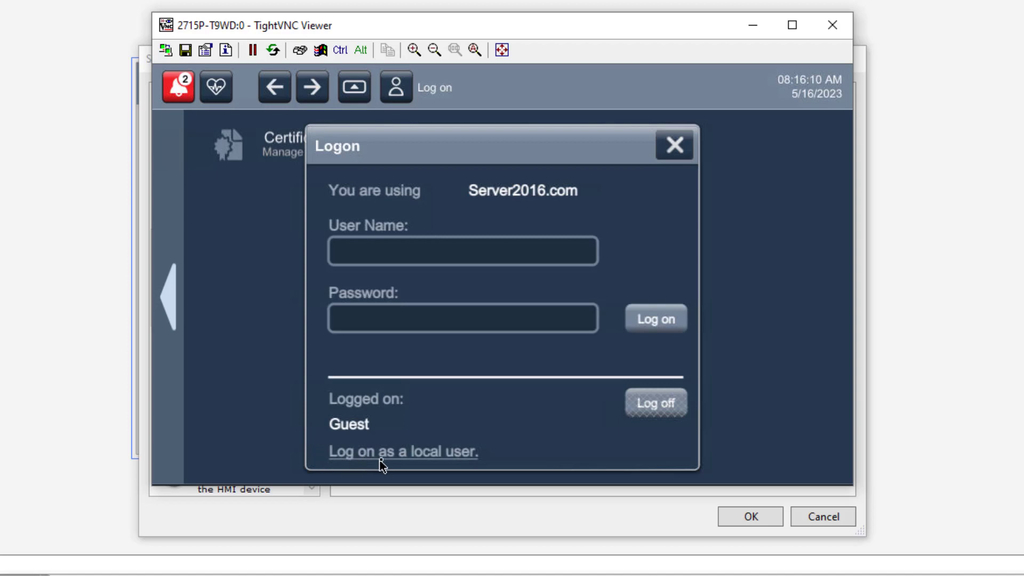
left_click(406, 451)
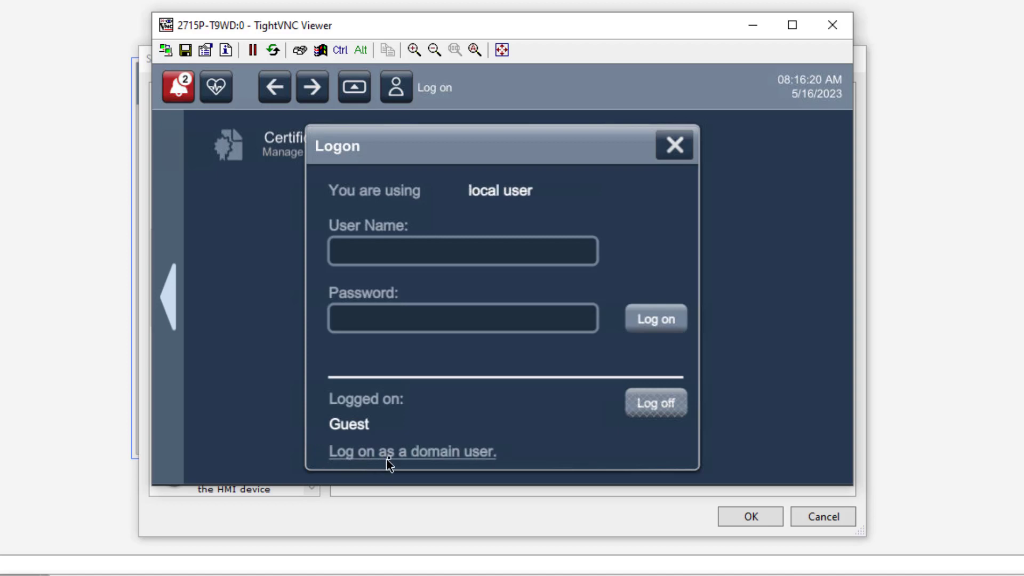
left_click(412, 451)
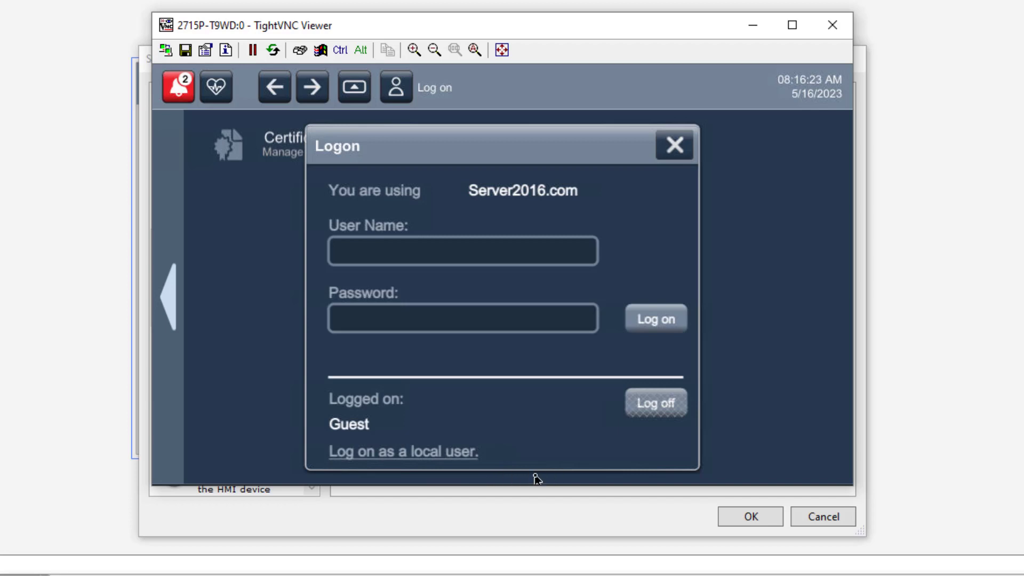
mouse_move(711, 257)
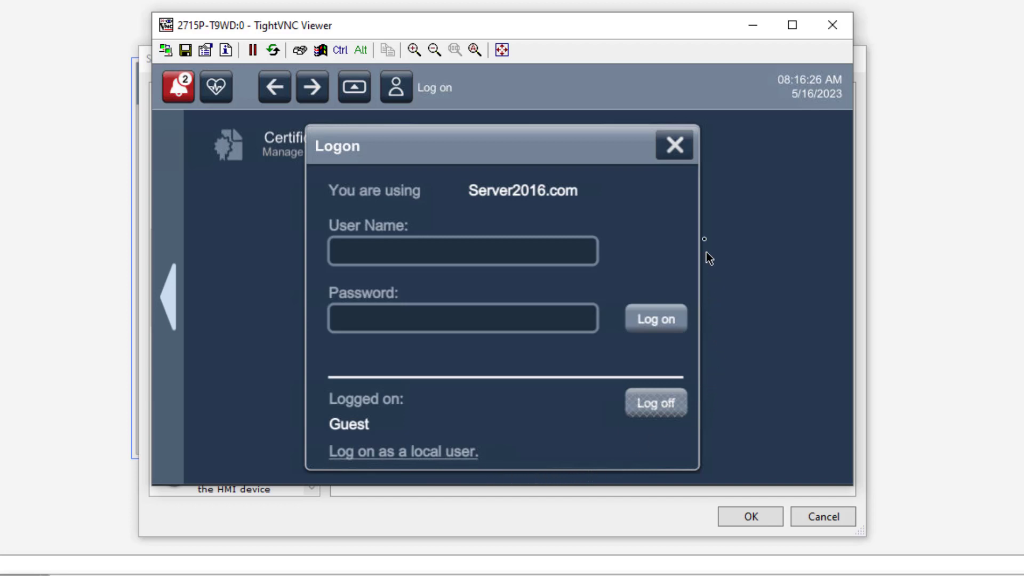
left_click(674, 145)
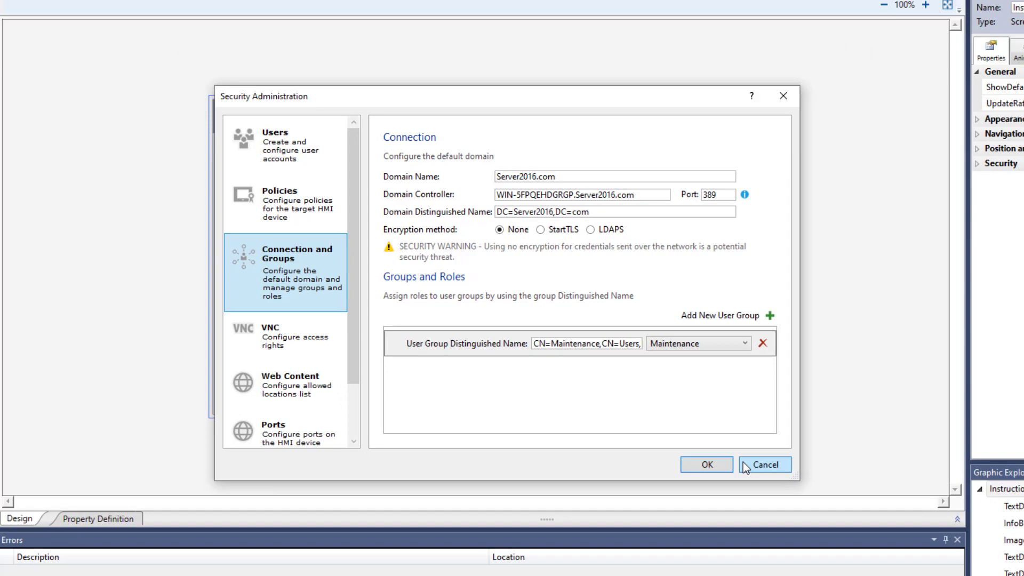
Step: Cancel Security Administration and bring up the View Designer Help contents
left_click(764, 464)
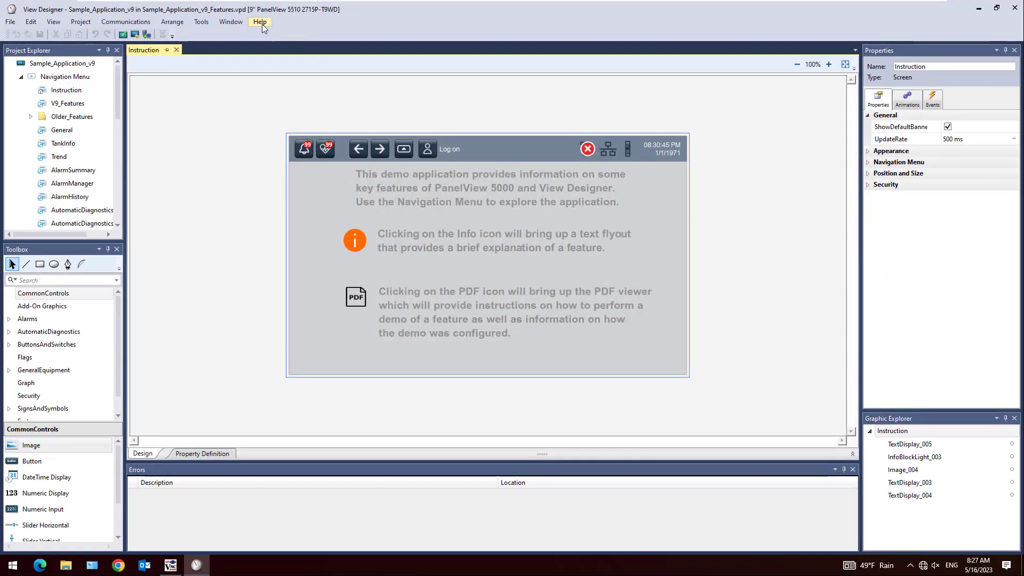
left_click(261, 22)
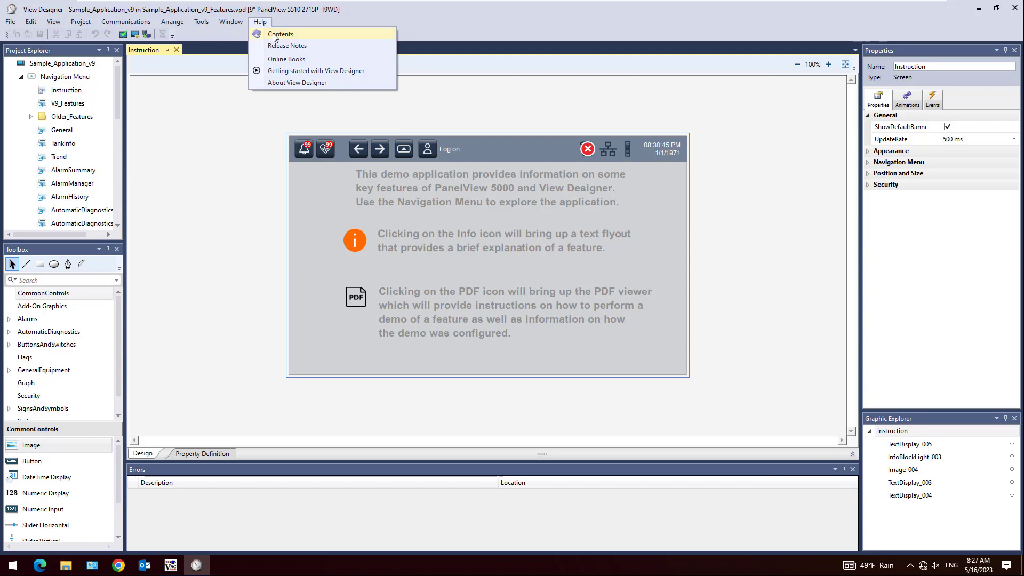
left_click(280, 35)
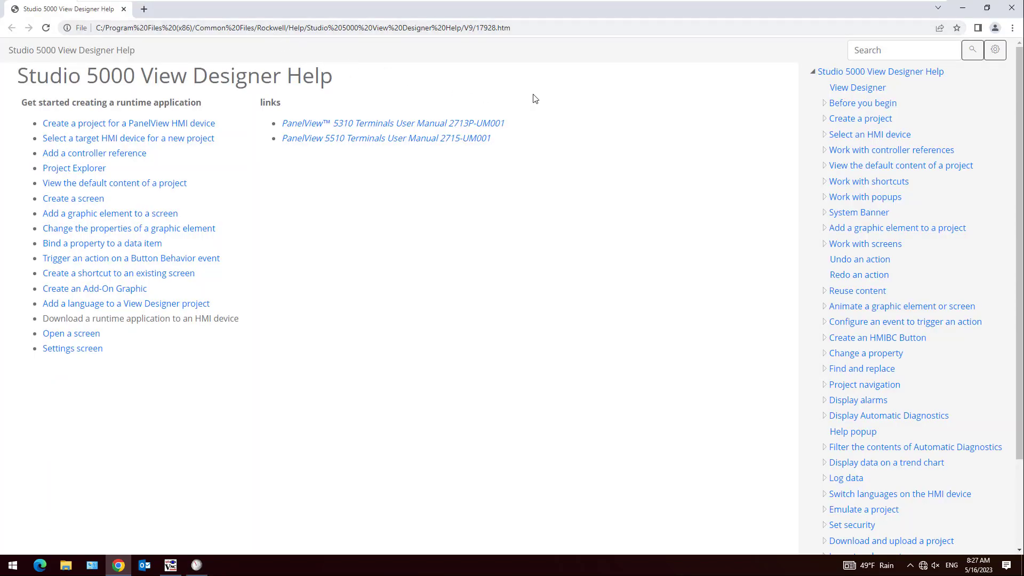
Step: Search the help for a network-based security error query
left_click(903, 50)
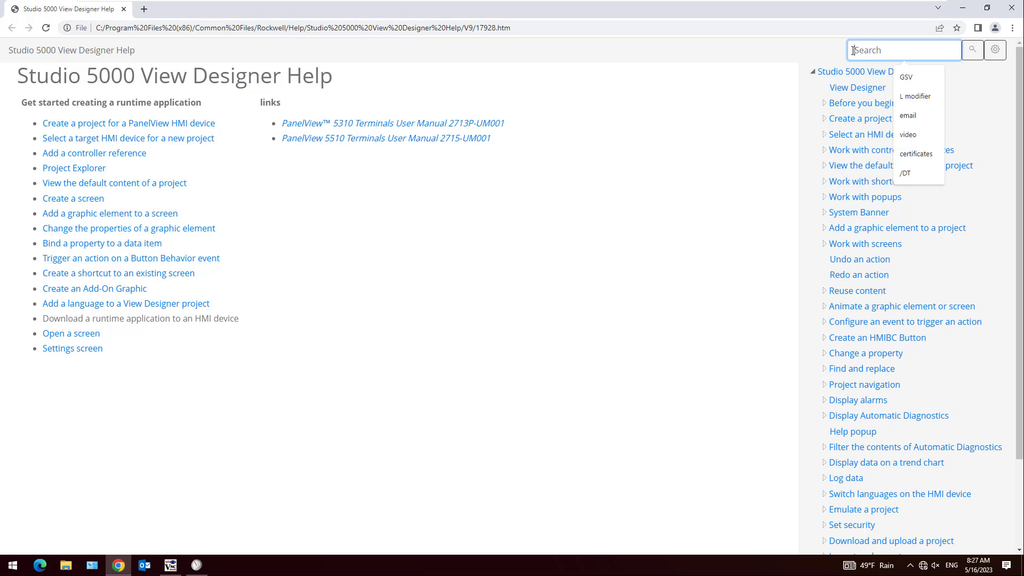
type("Networ")
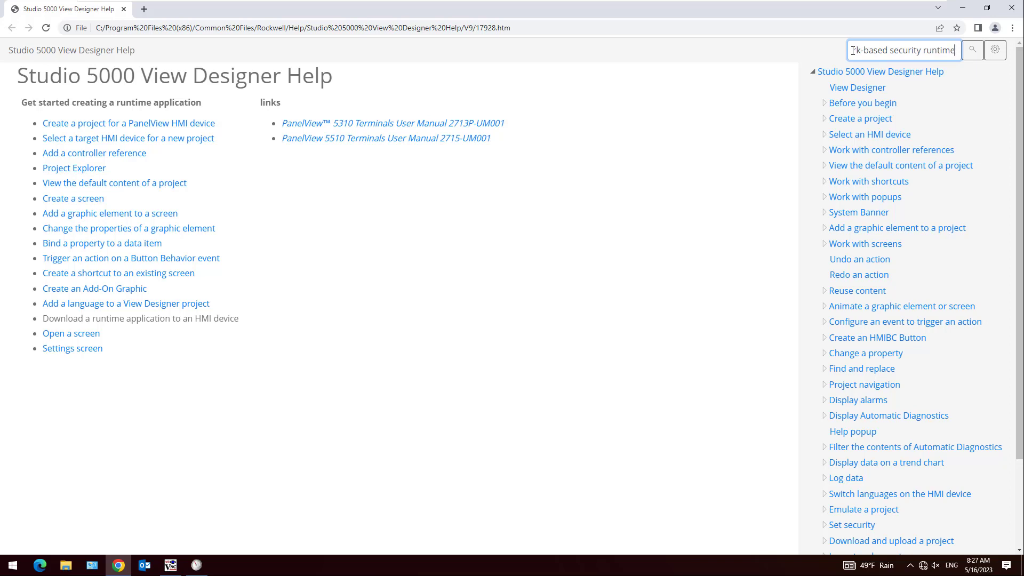
type("error codes")
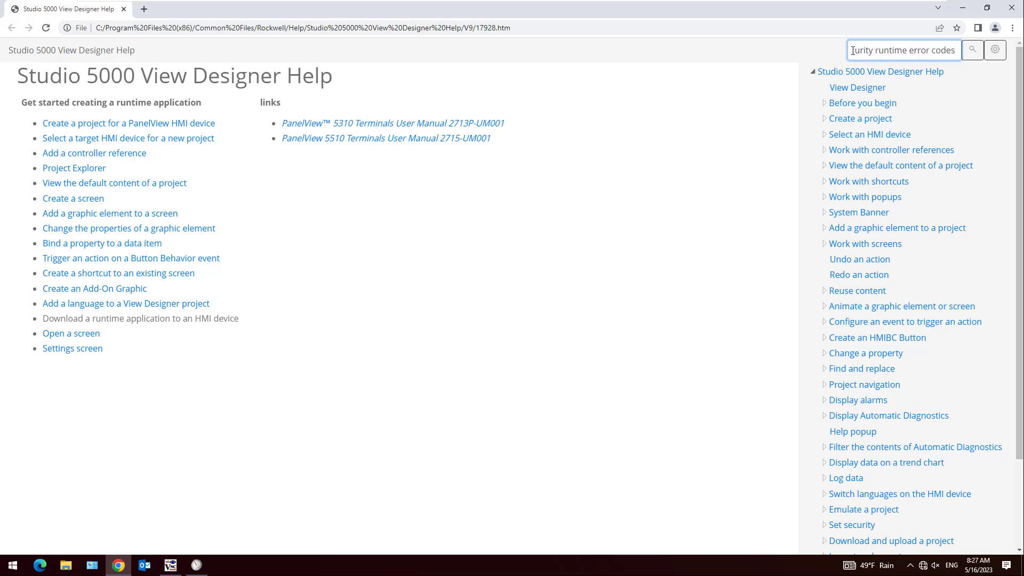
left_click(972, 50)
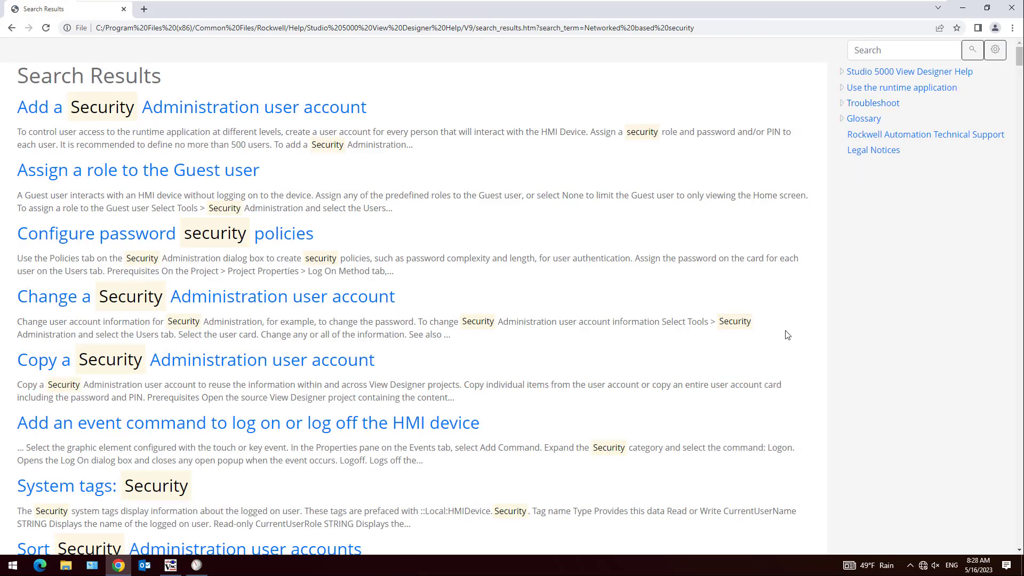
Step: Scroll the search results down to the network-based security topics
scroll("down", 3)
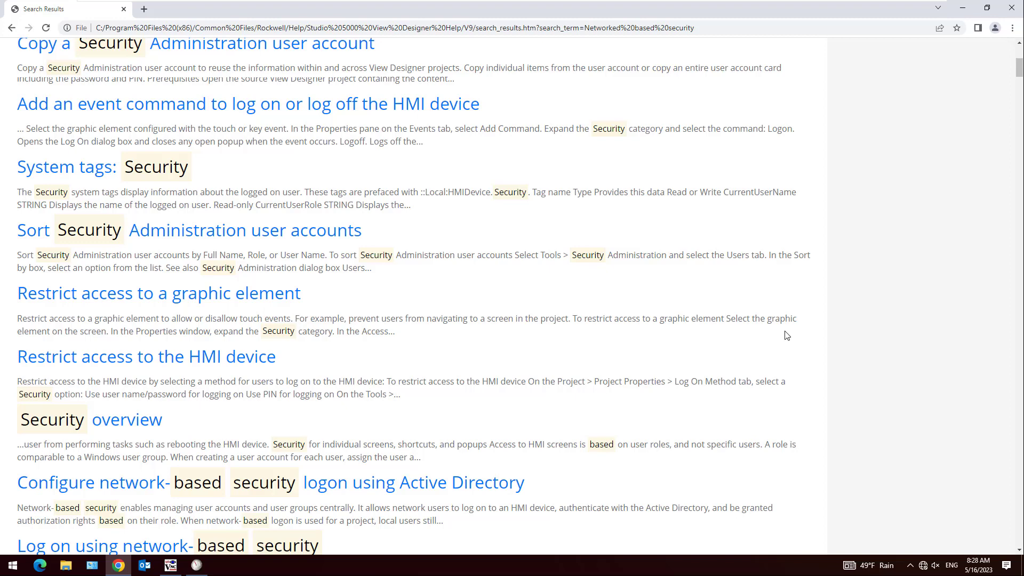
scroll("down", 3)
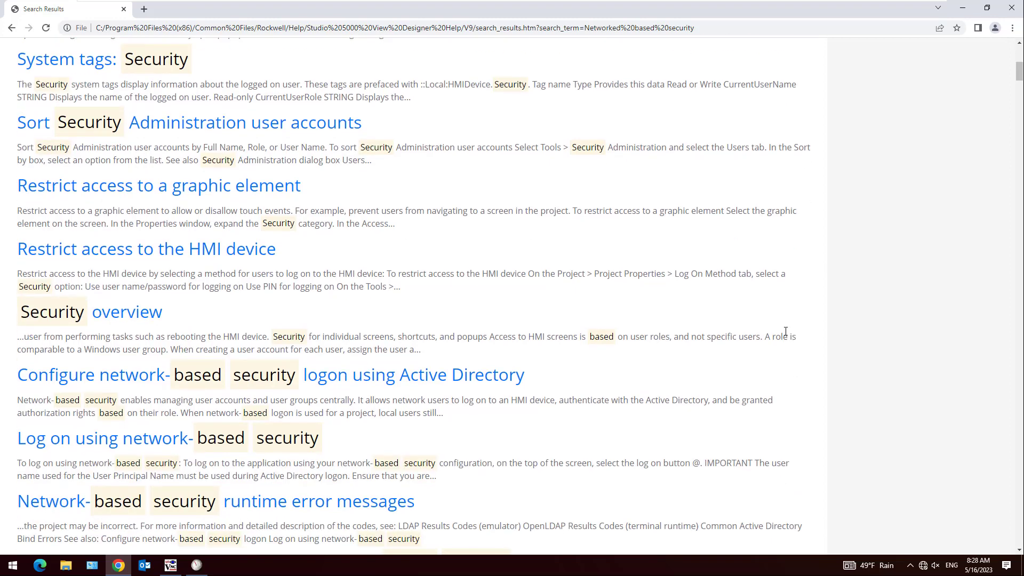
mouse_move(275, 501)
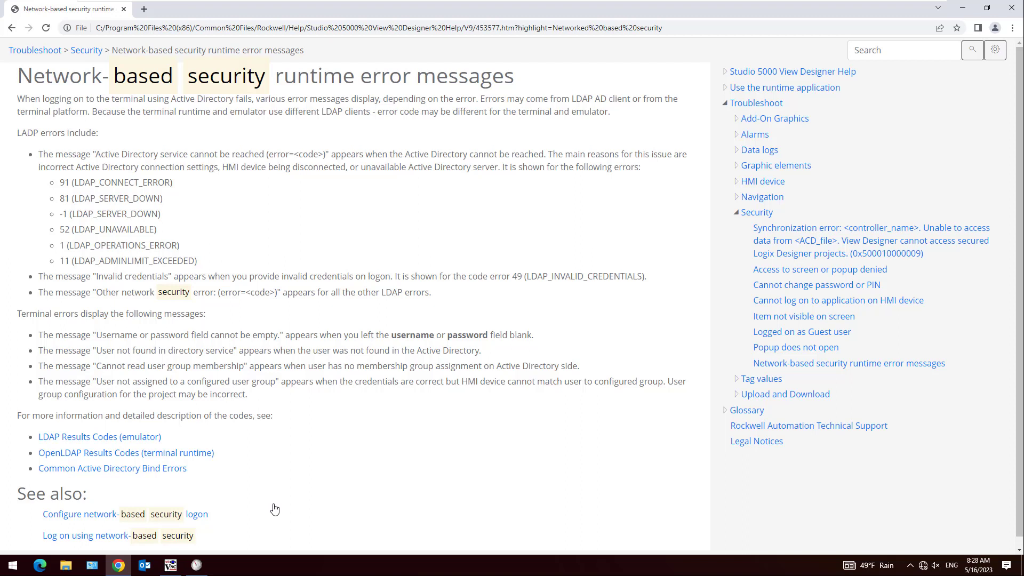
mouse_move(375, 485)
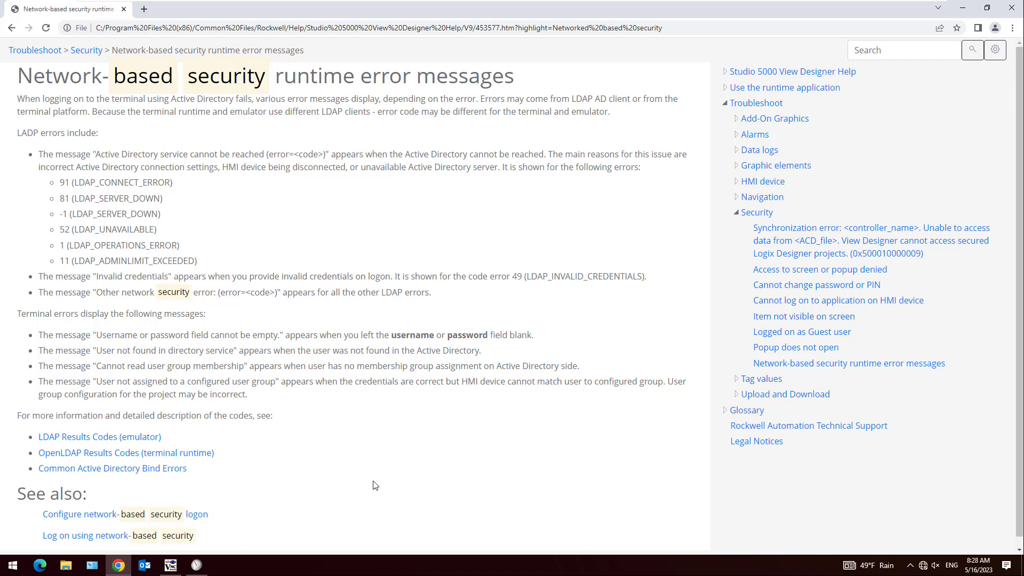
mouse_move(852, 206)
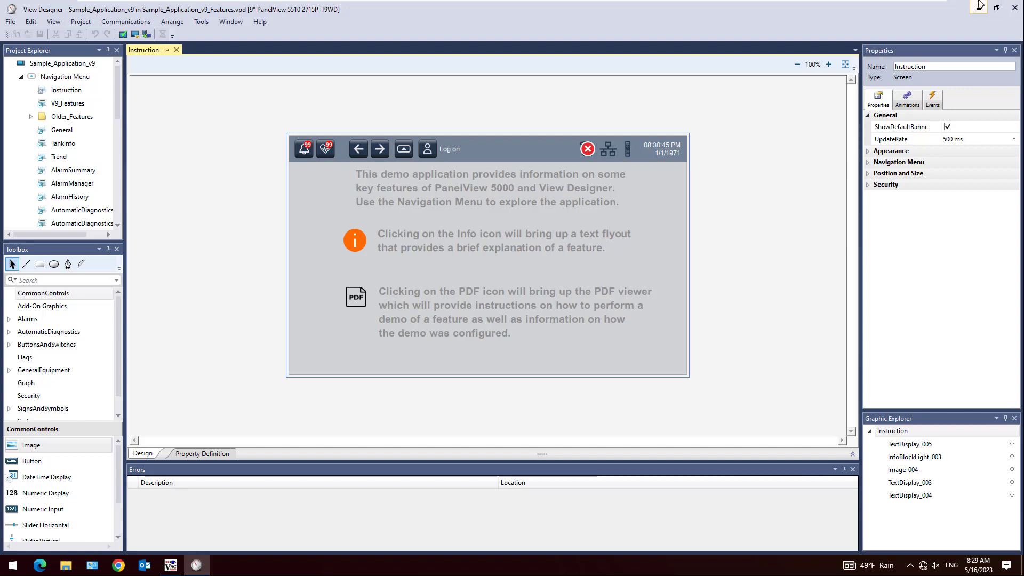
mouse_move(635, 17)
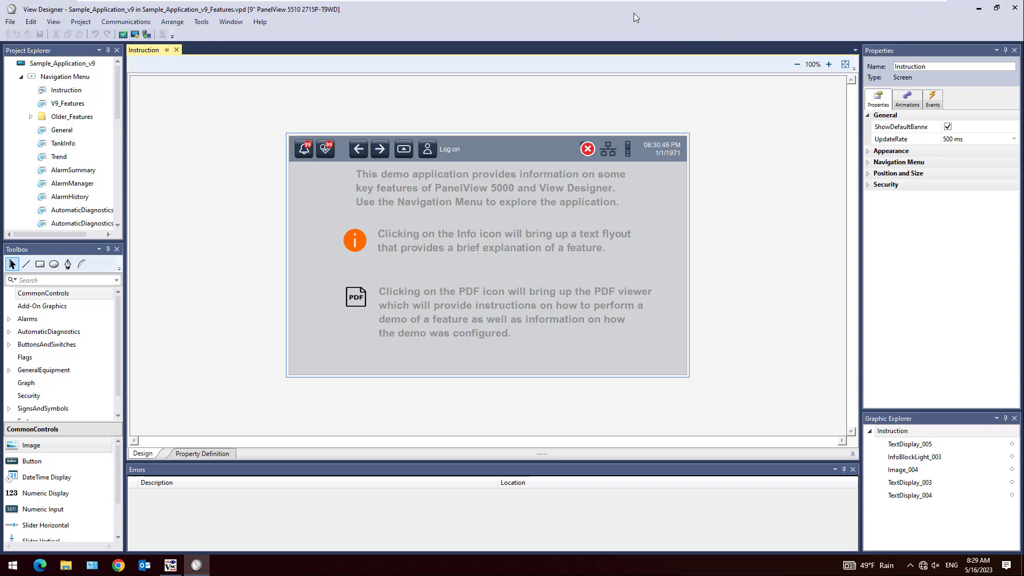
mouse_move(257, 41)
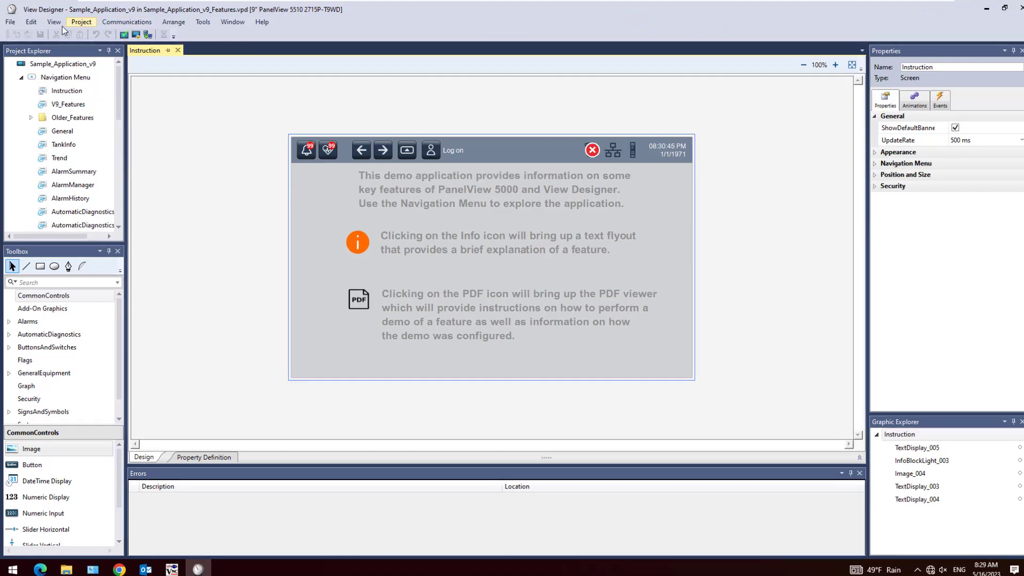
Step: Start Export Project from the File menu for Sample_Application_v9
left_click(11, 22)
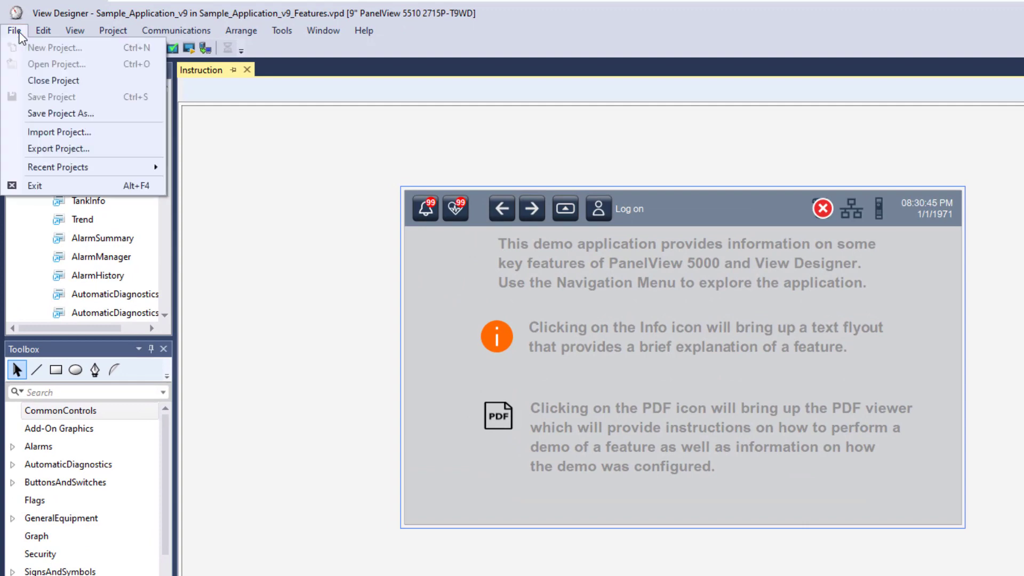
mouse_move(58, 132)
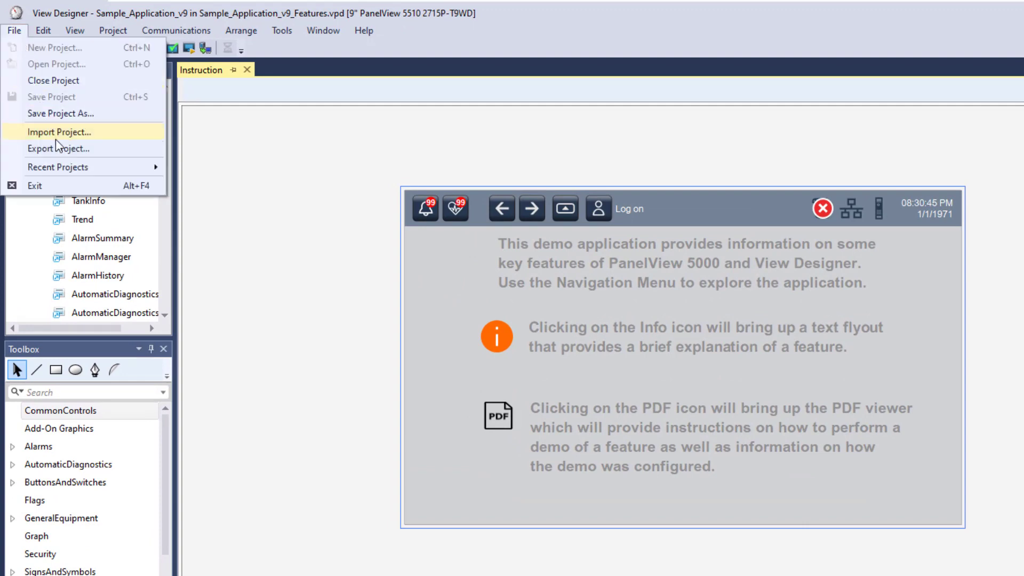
left_click(57, 148)
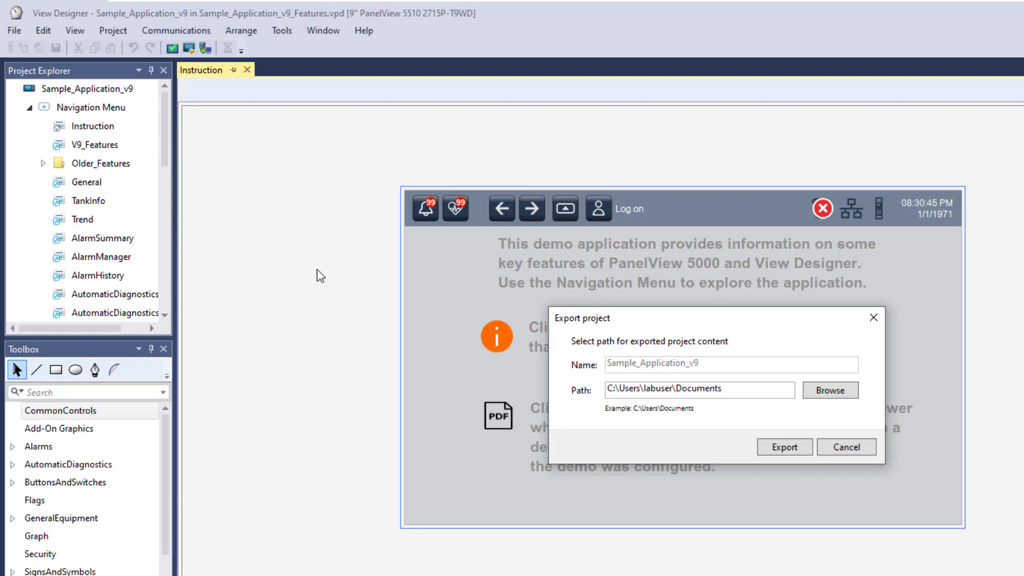
mouse_move(731, 448)
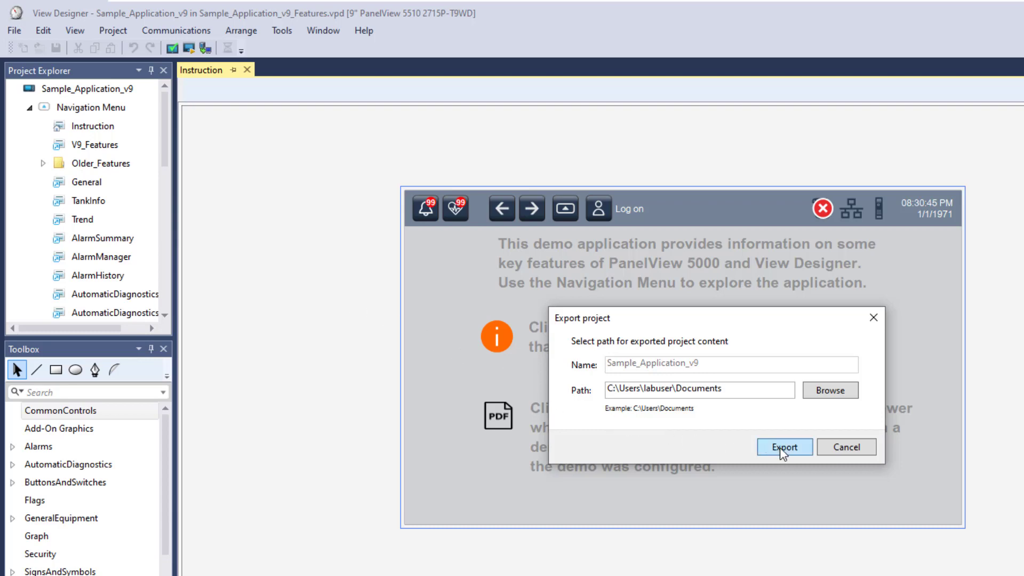
Step: Export to Documents, accept replacing the existing export, and acknowledge success
left_click(783, 447)
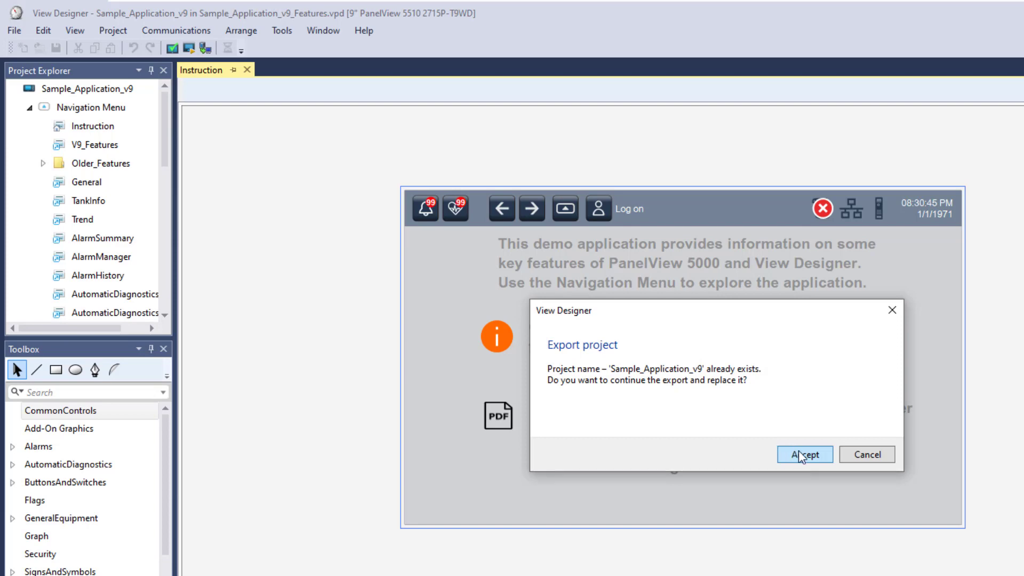
mouse_move(810, 458)
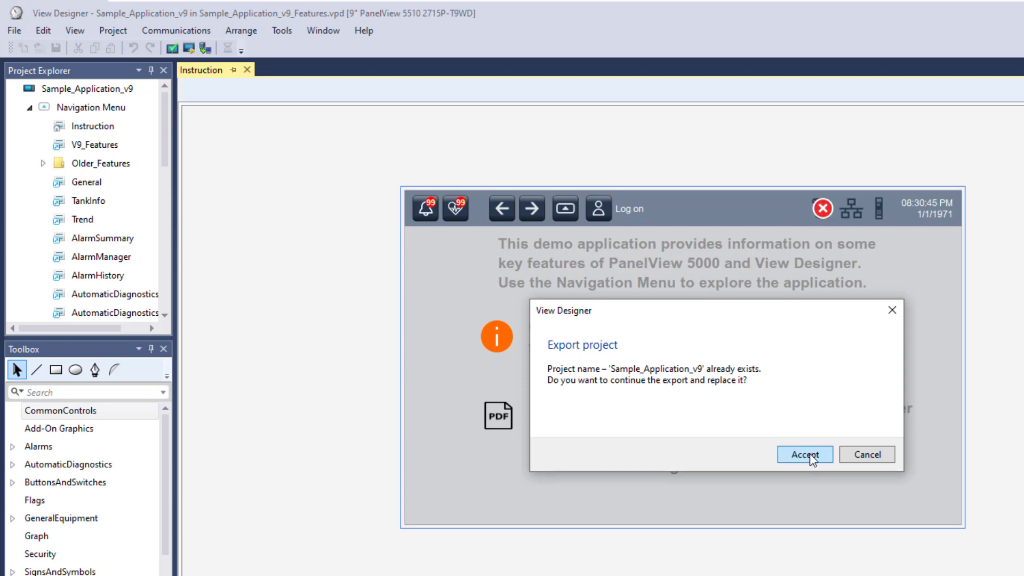
left_click(804, 454)
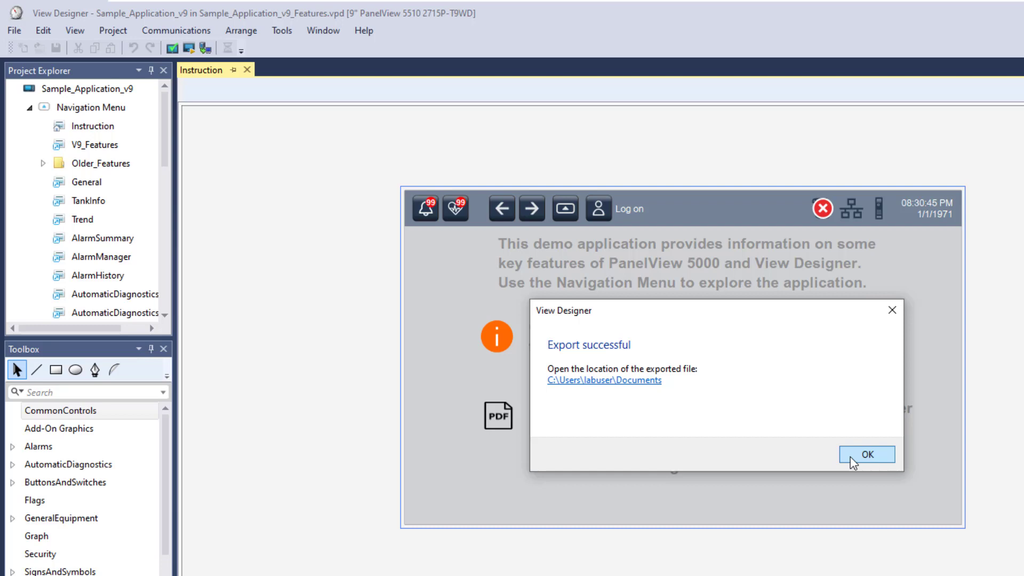
left_click(864, 454)
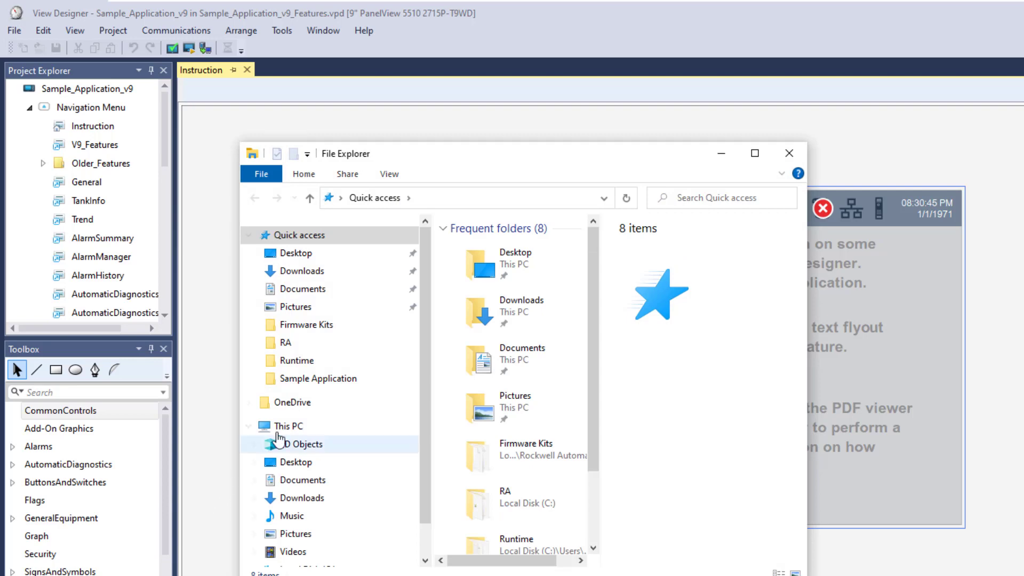
Step: Go into Documents > Sample_Application_v9 and inspect ViewApplication.hmi's options
left_click(301, 289)
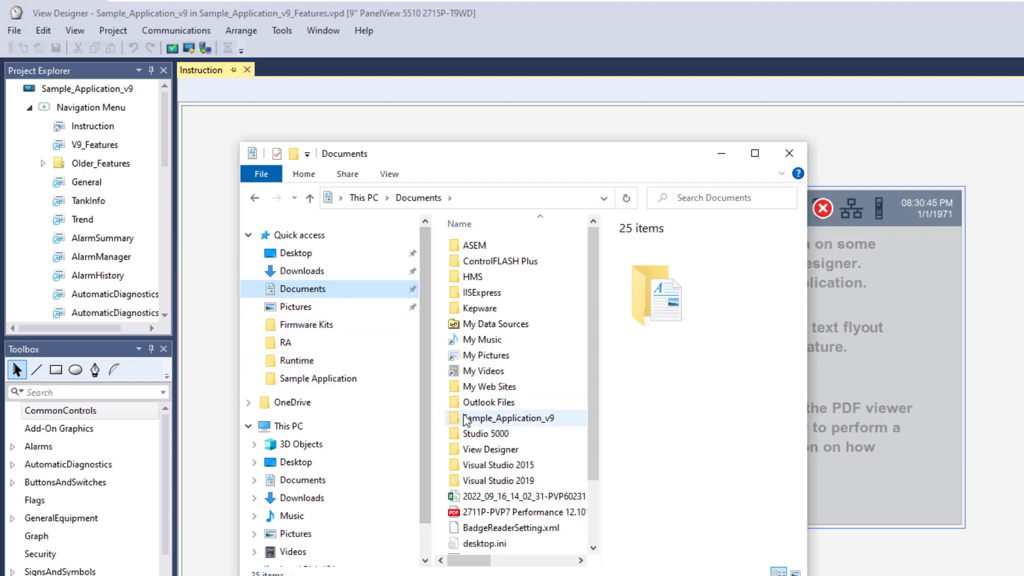
double_click(511, 418)
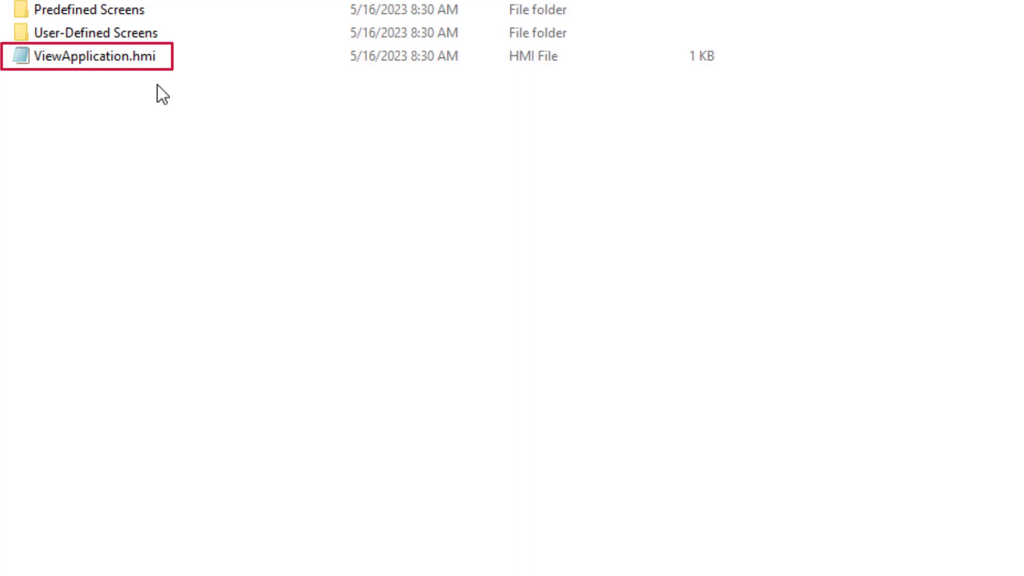
left_click(92, 57)
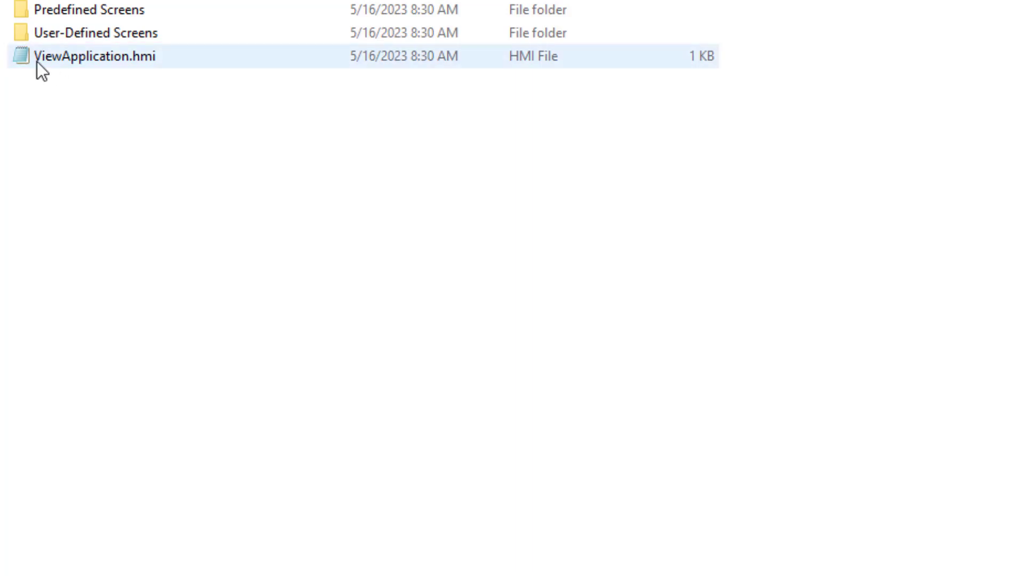
right_click(91, 57)
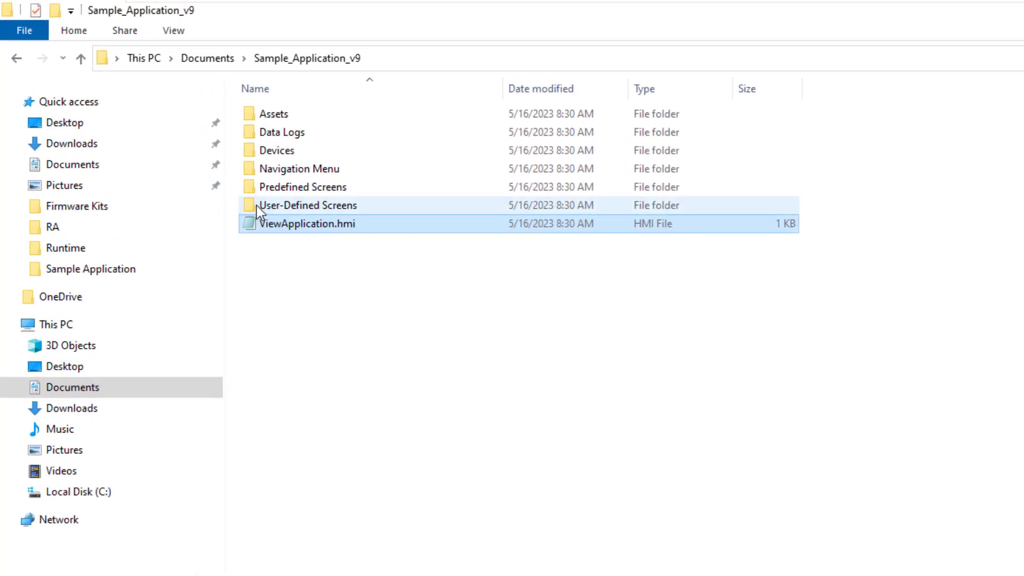
Step: Enter the User-Defined Screens folder and select General.hmi
double_click(308, 205)
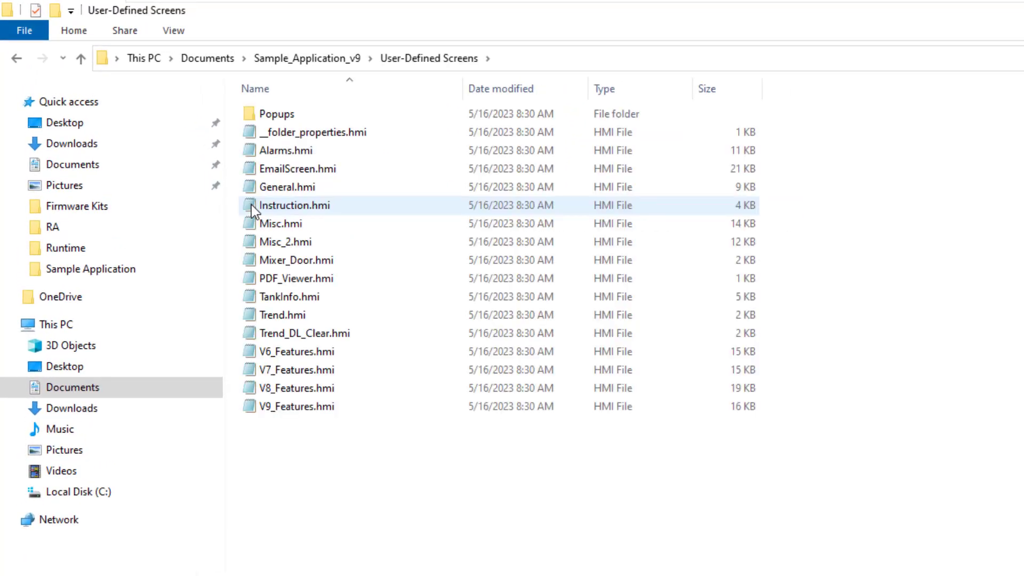
left_click(287, 186)
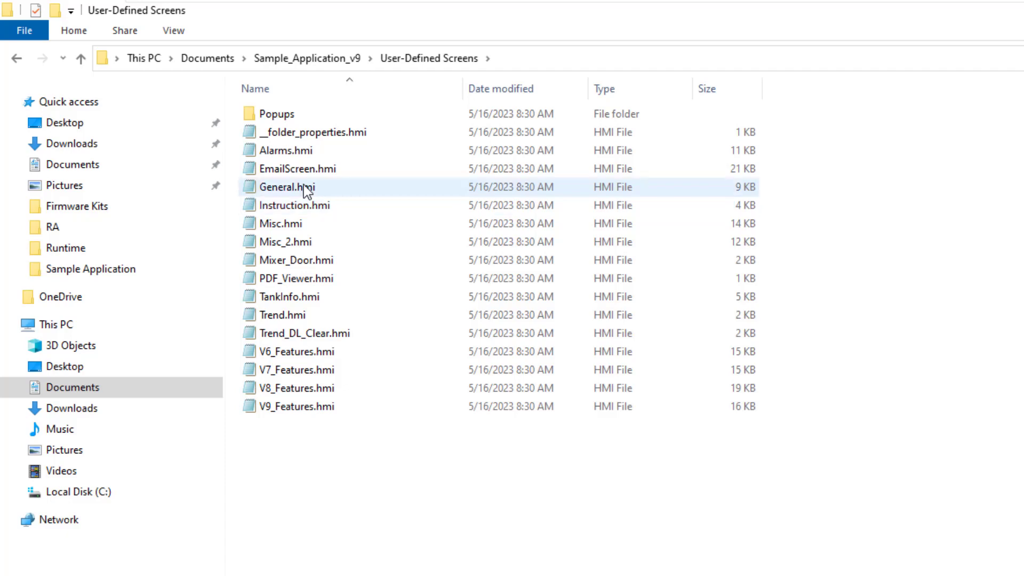
Step: View General.hmi in Notepad and scroll through its screen definition code
right_click(287, 187)
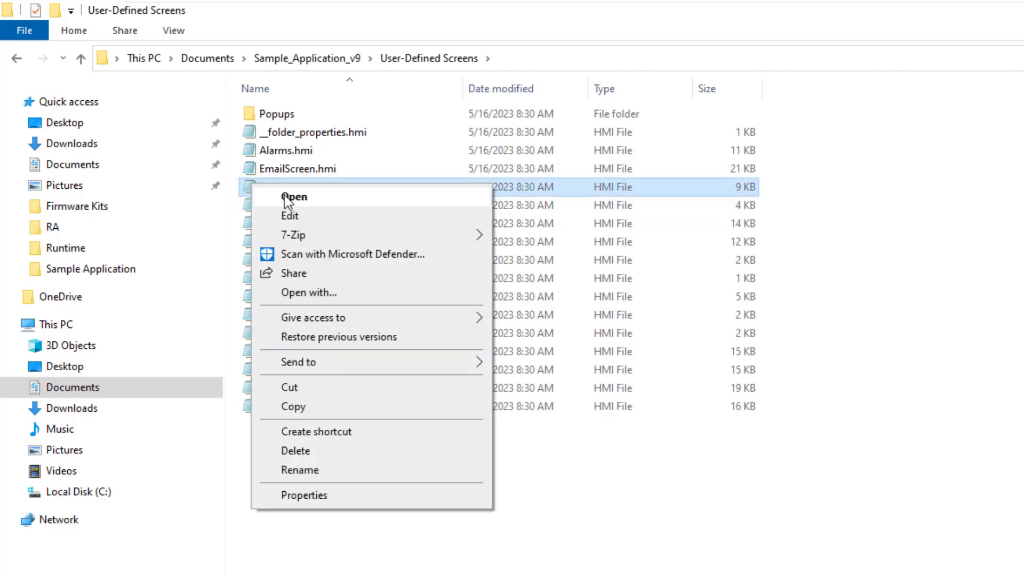
left_click(289, 216)
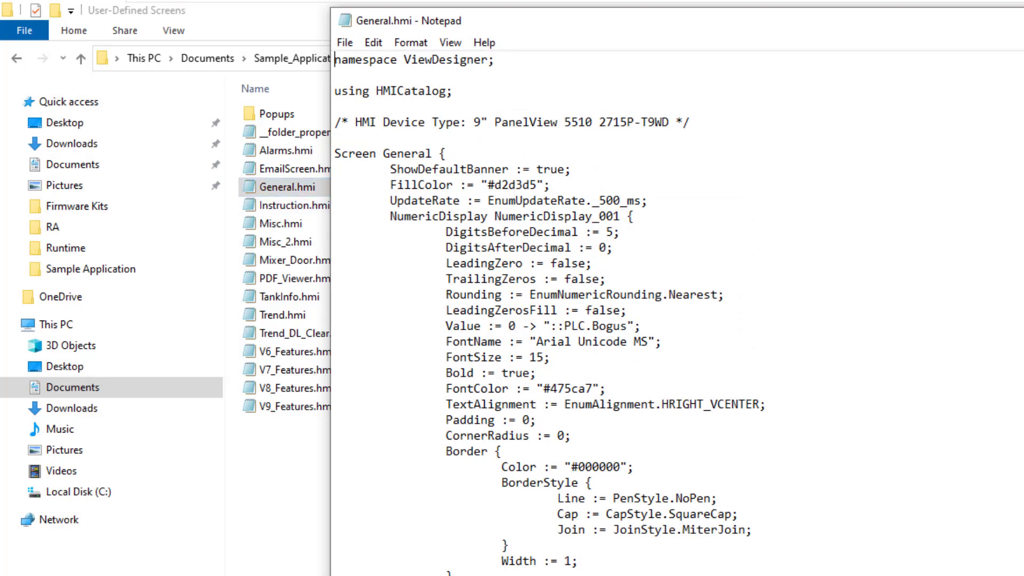
scroll("down", 3)
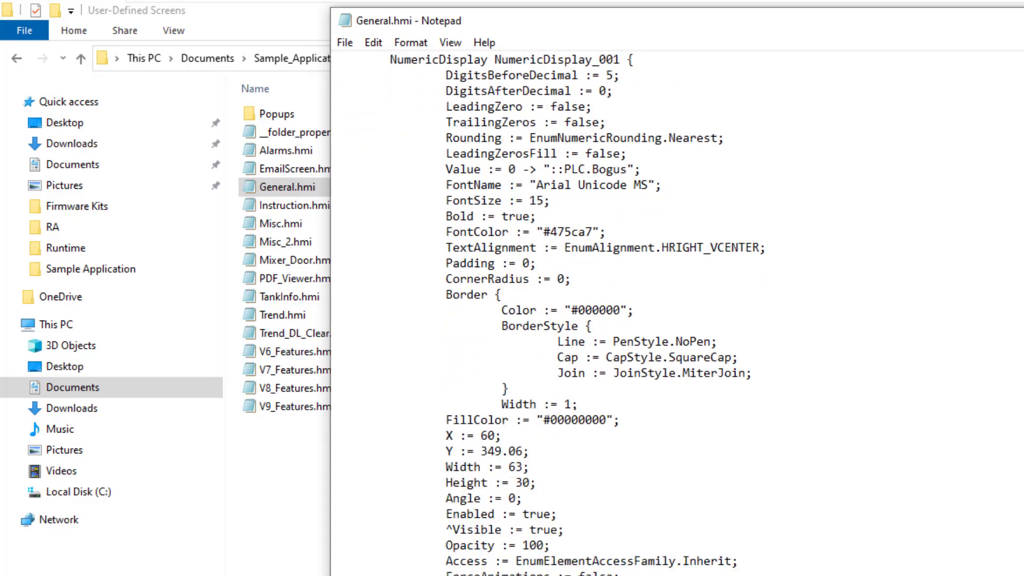
scroll("down", 3)
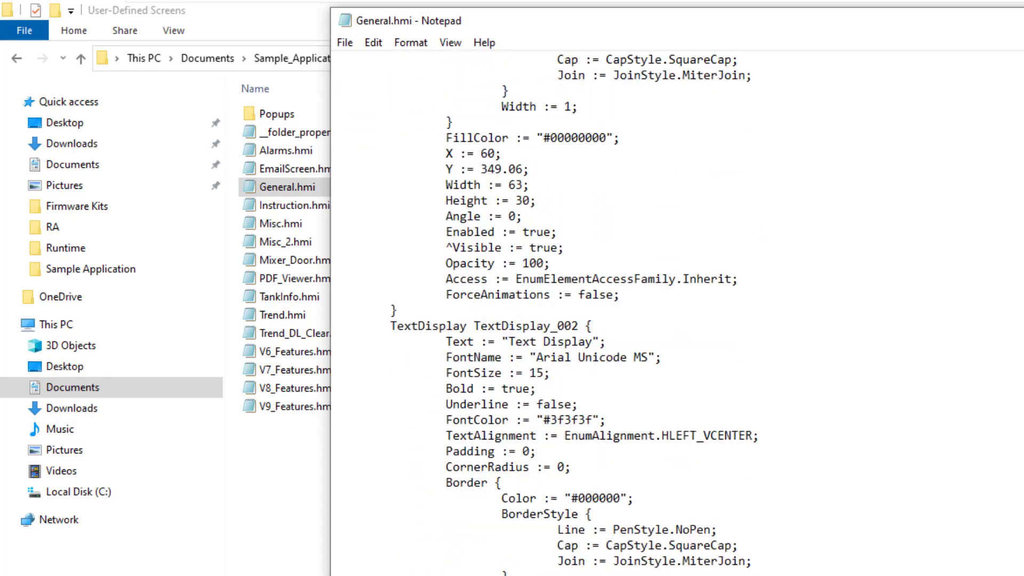
scroll("down", 3)
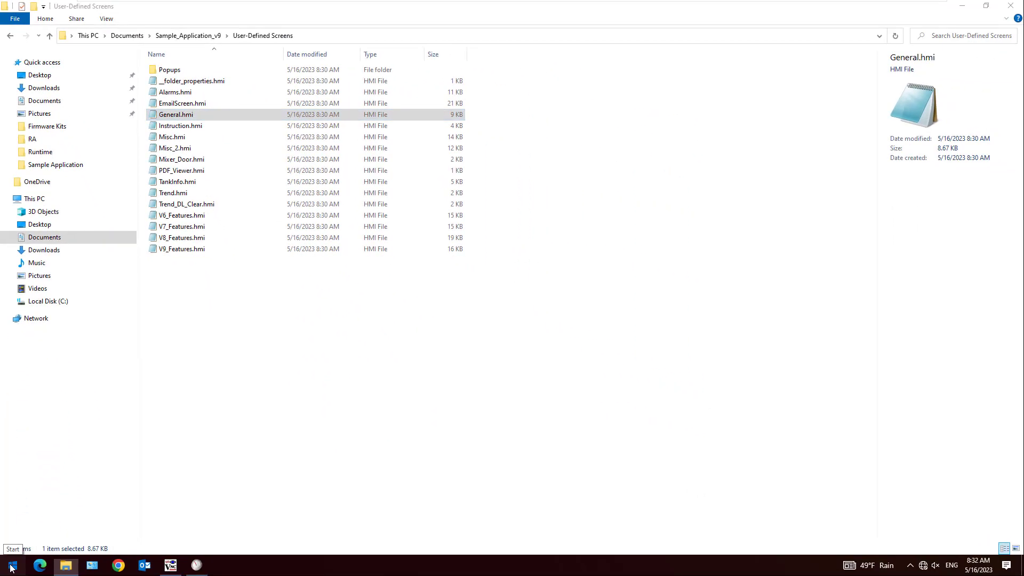
Step: Start a new View Designer project and name it NewProject
left_click(10, 564)
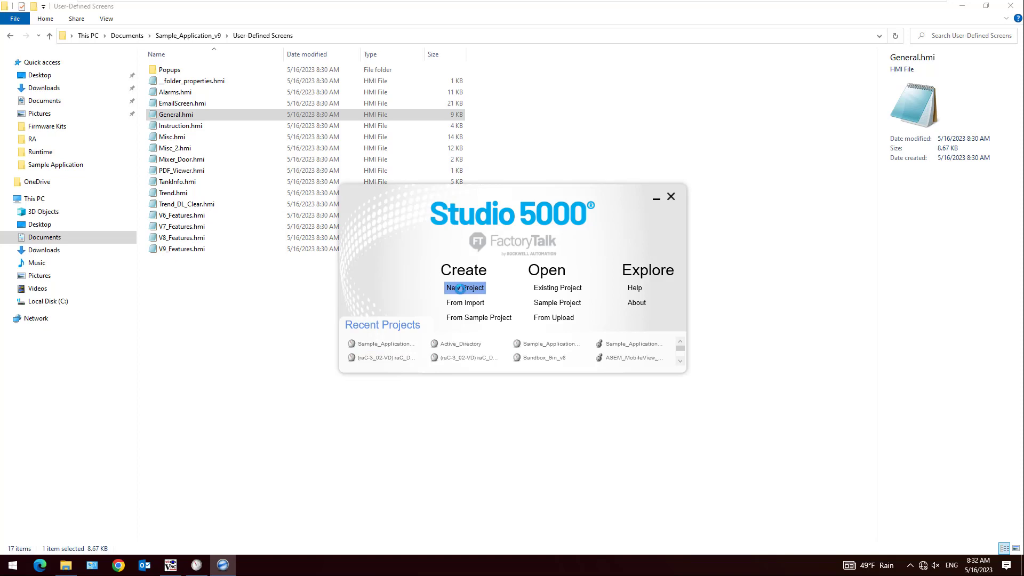
left_click(464, 286)
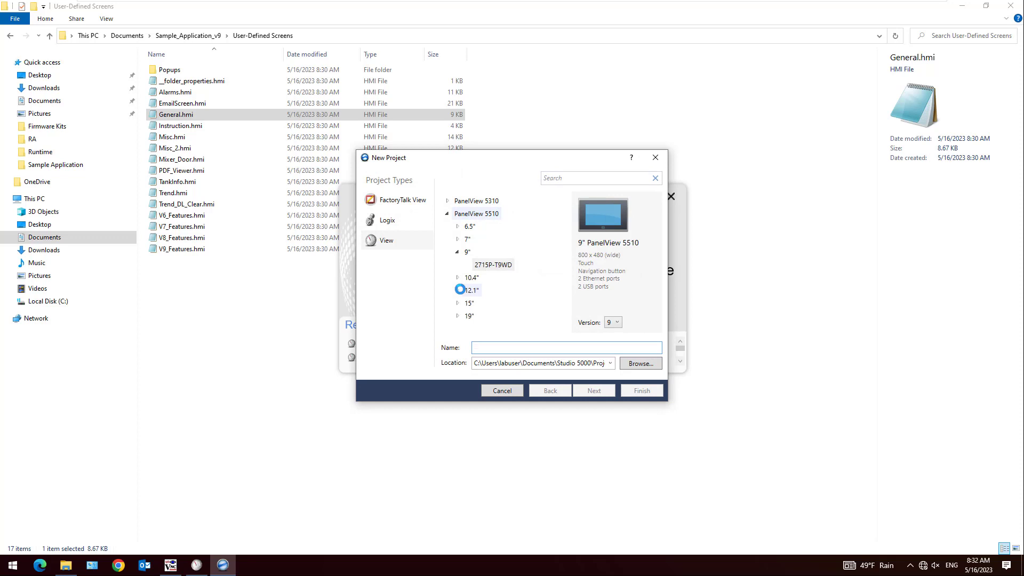
type("N")
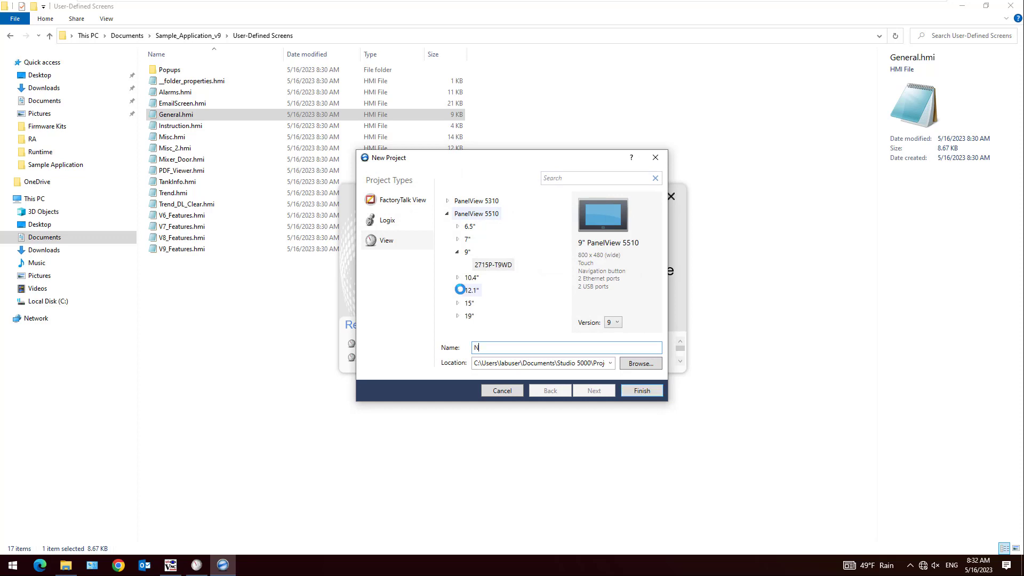
type("ew")
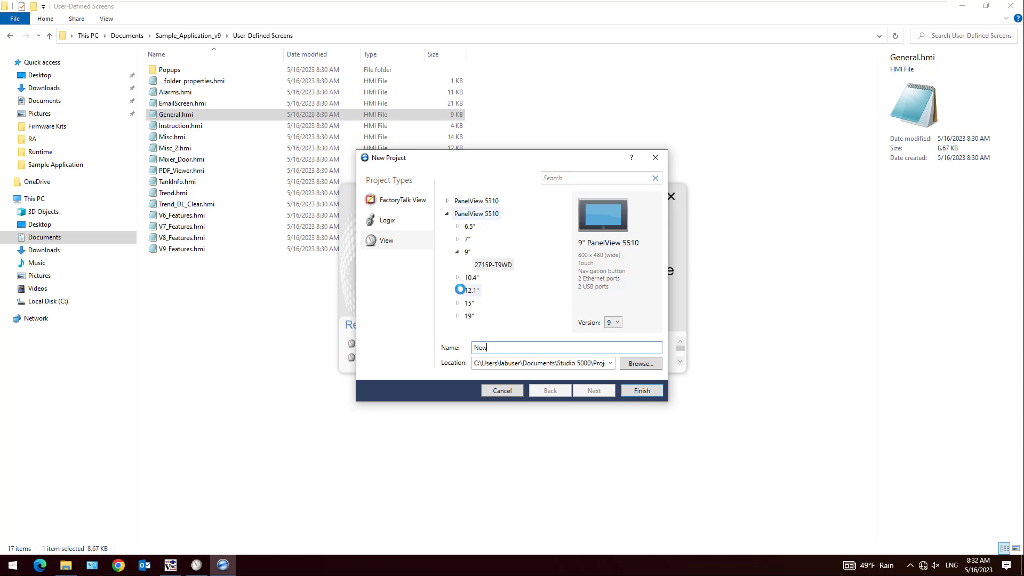
type("Project")
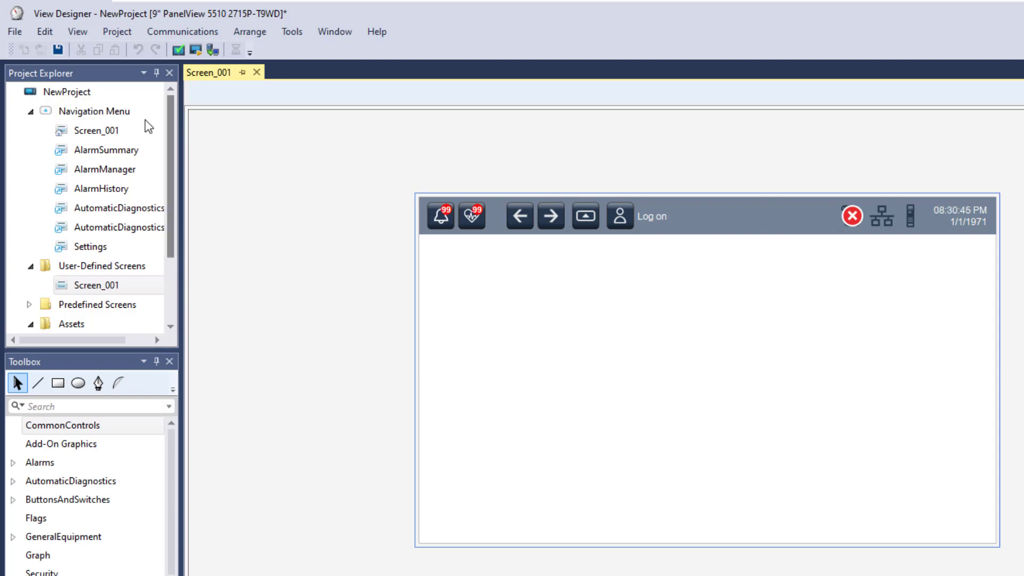
Step: Import Sample_Application_v9's ViewApplication.hmi into NewProject and browse its navigation menu
left_click(14, 31)
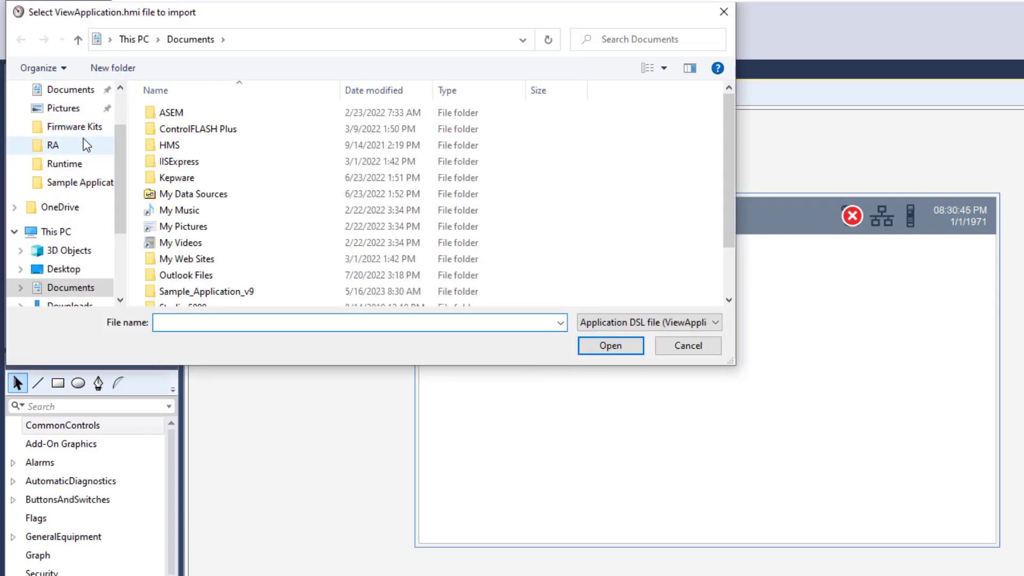
double_click(210, 291)
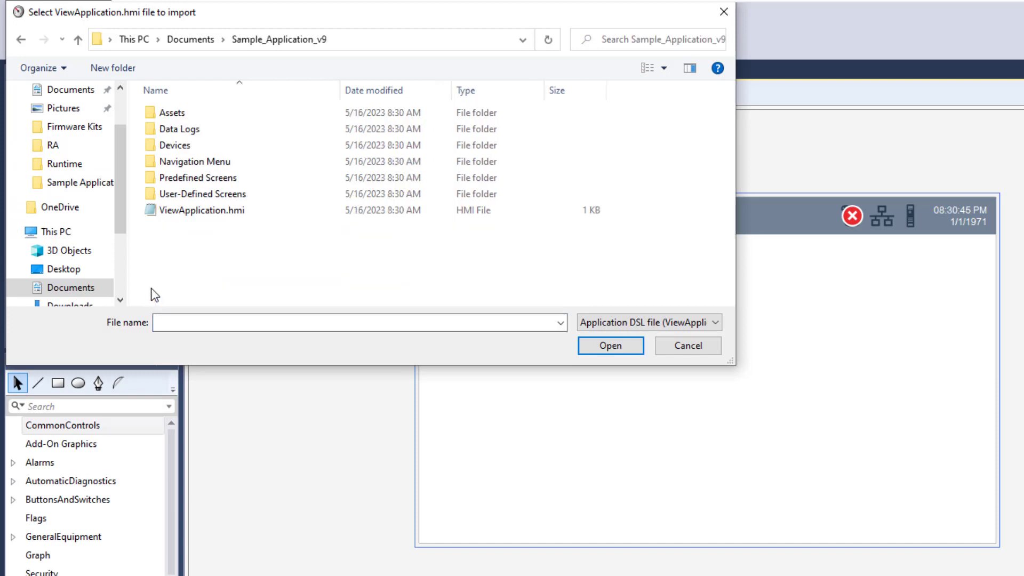
left_click(203, 210)
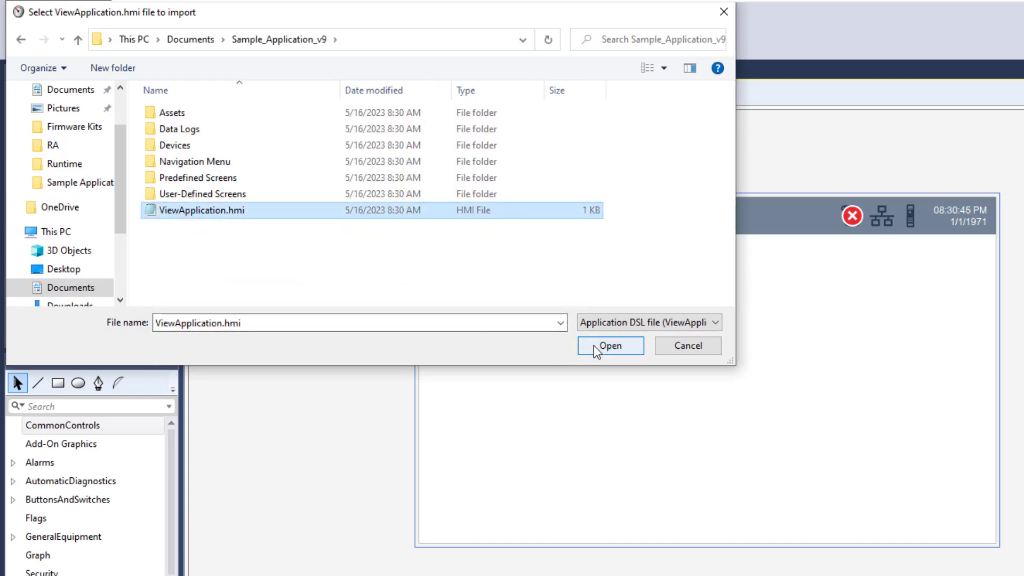
left_click(609, 344)
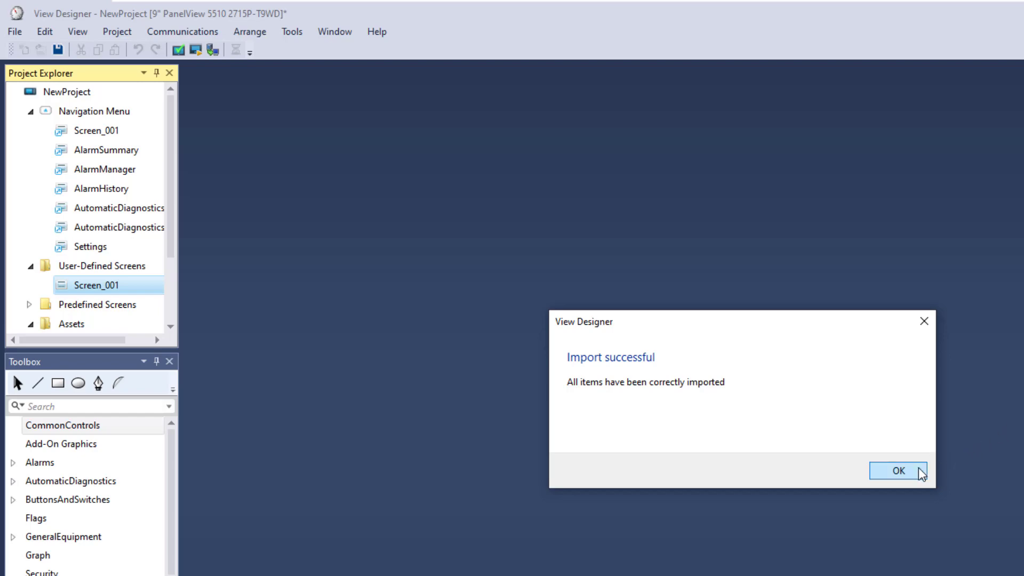
left_click(897, 471)
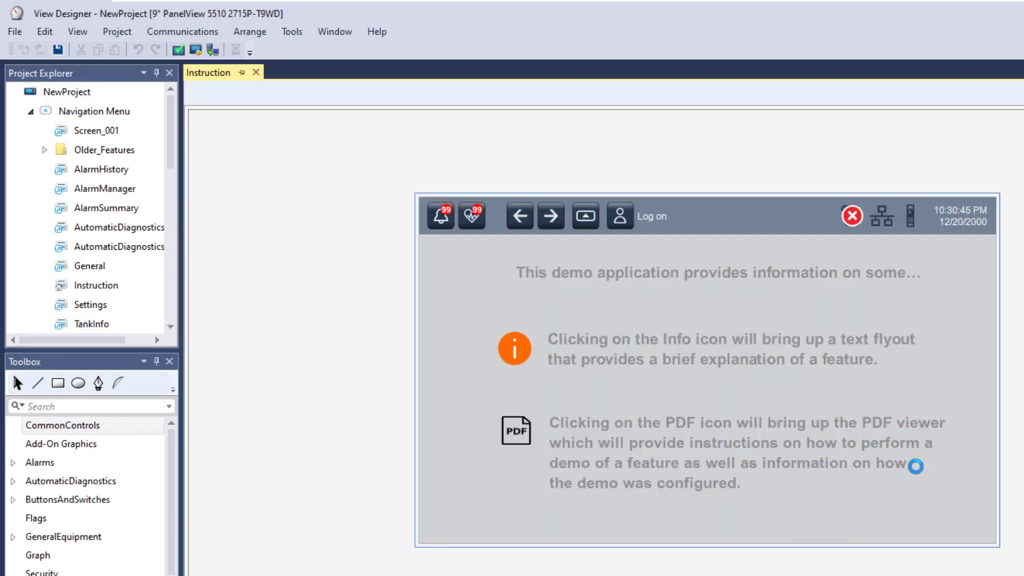
mouse_move(620, 442)
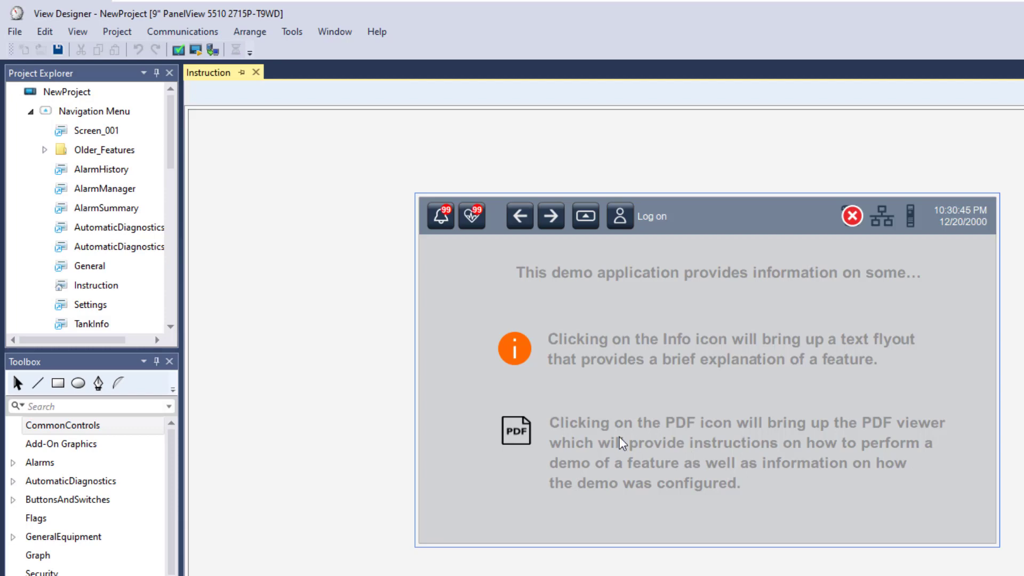
mouse_move(174, 164)
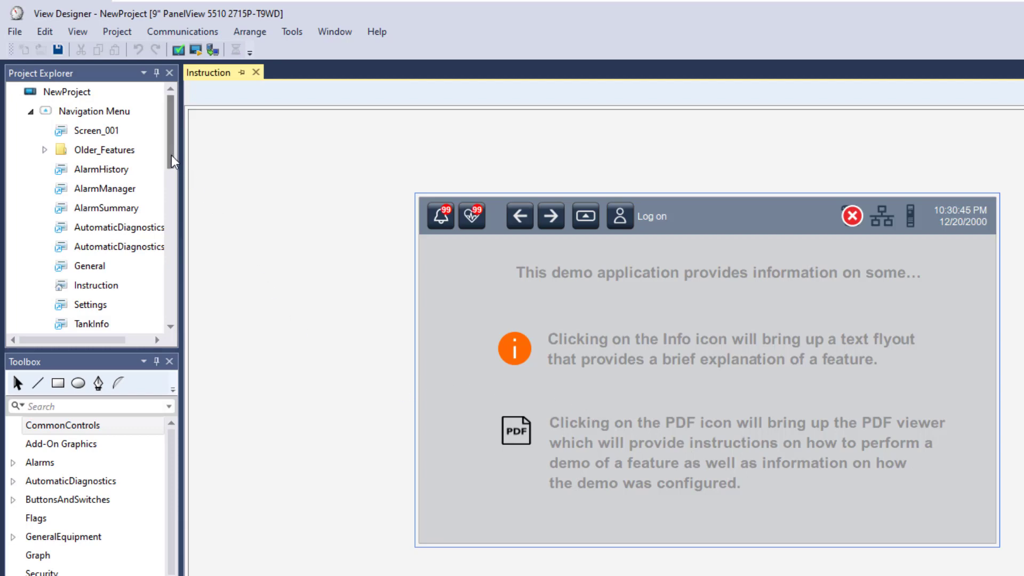
scroll("down", 3)
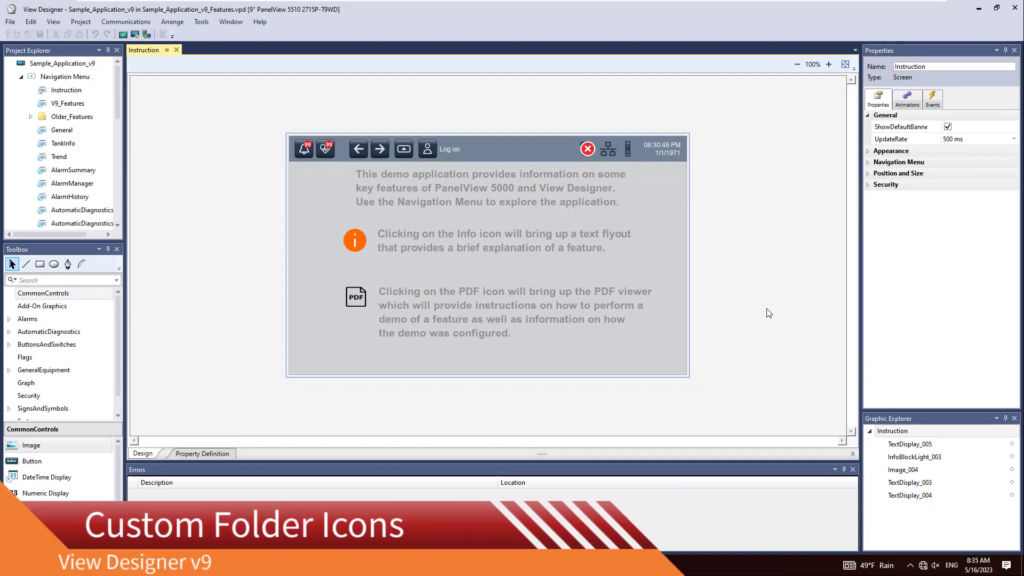
mouse_move(296, 243)
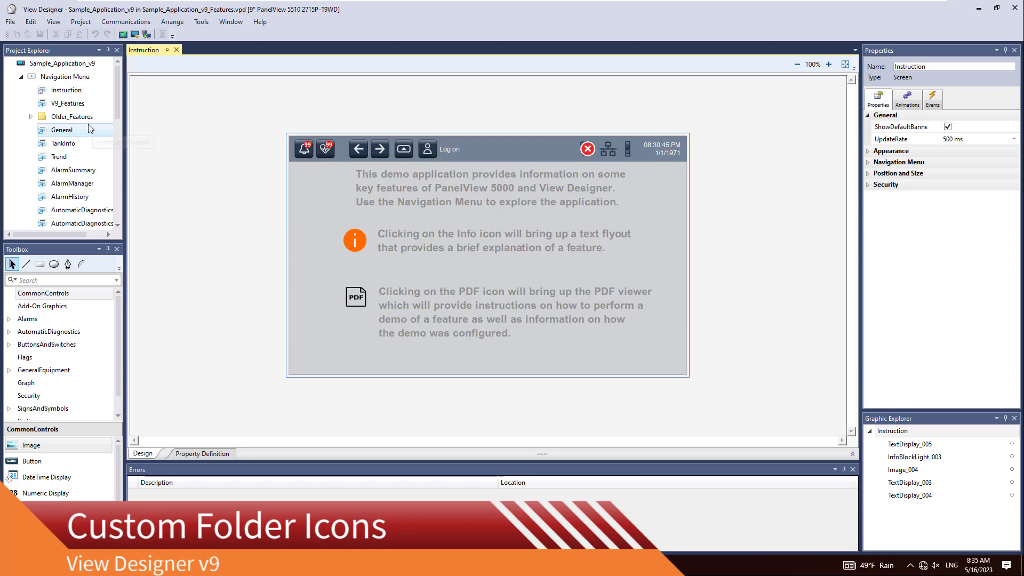
Step: Select Older_Features and list its navigation icon choices, including Screens Icon 32x32
left_click(71, 116)
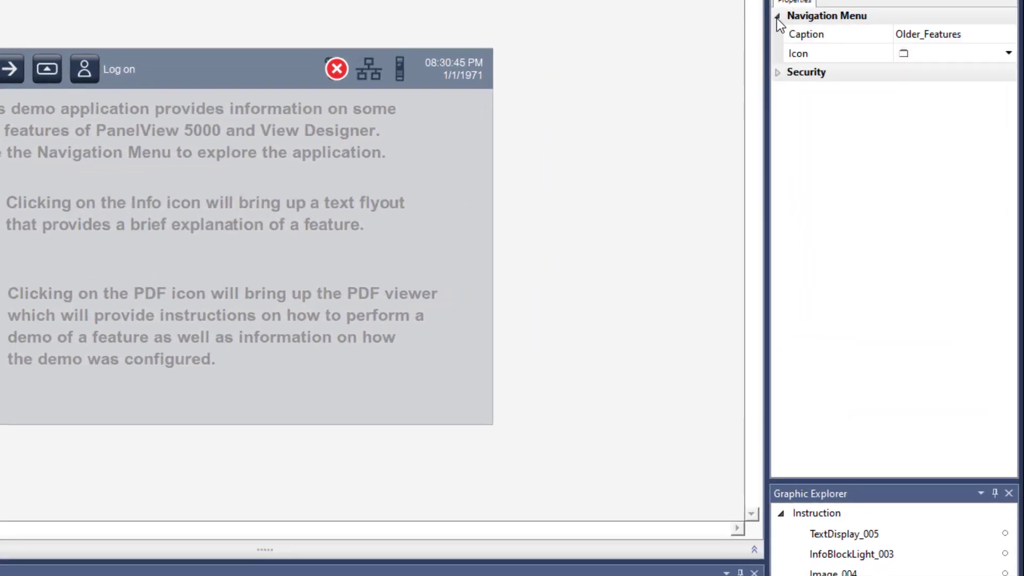
mouse_move(793, 30)
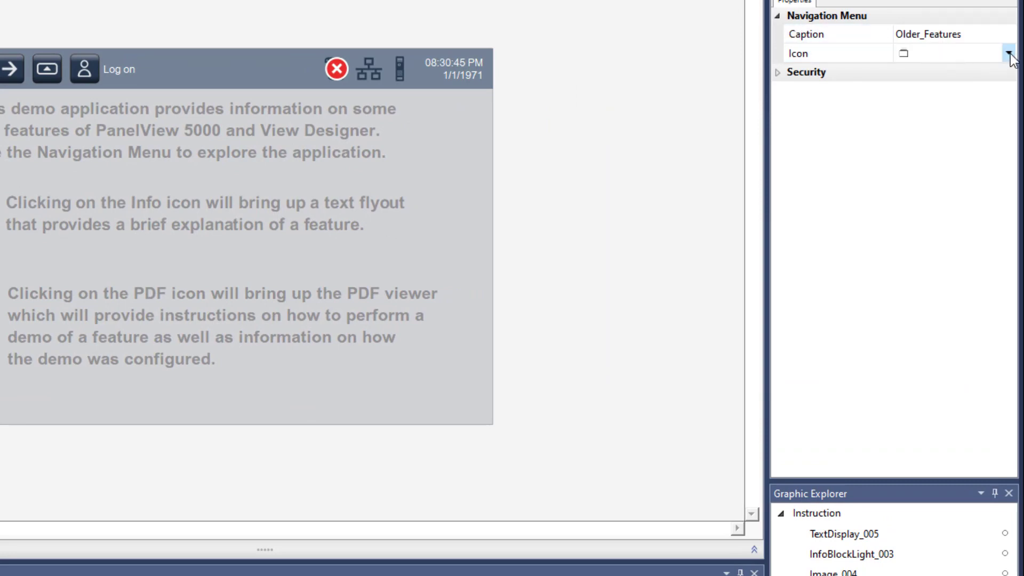
left_click(1010, 54)
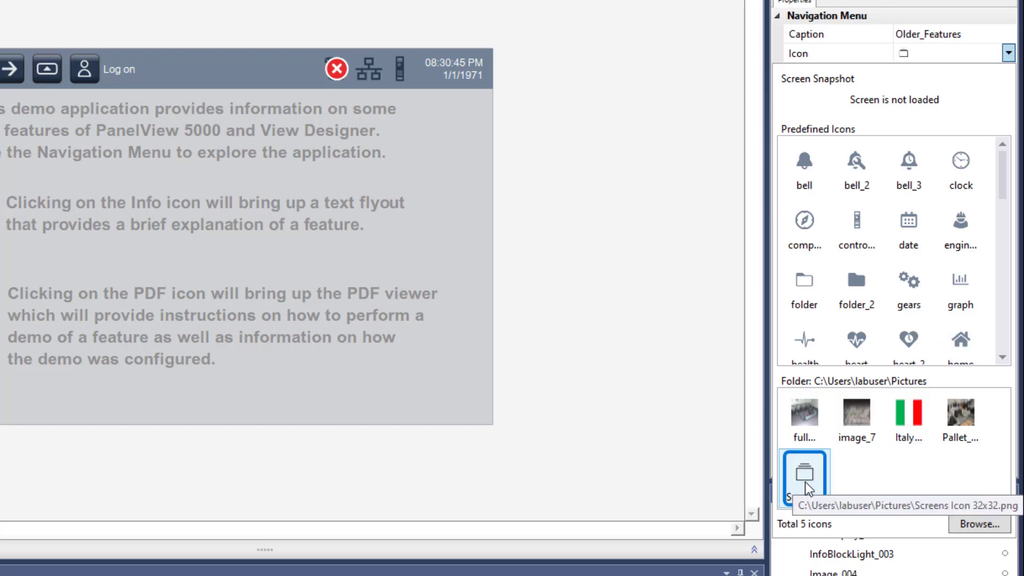
mouse_move(586, 499)
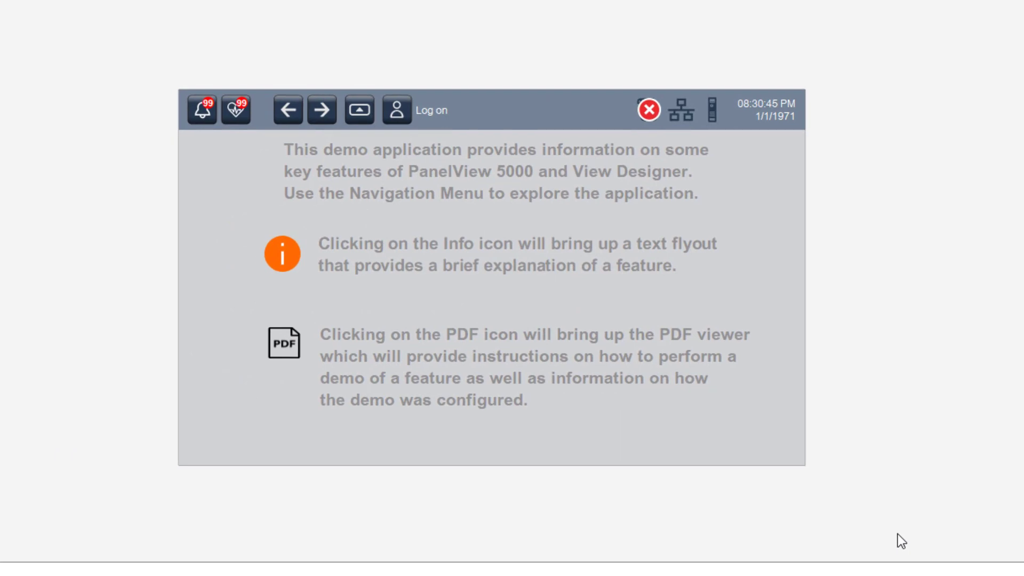
mouse_move(901, 541)
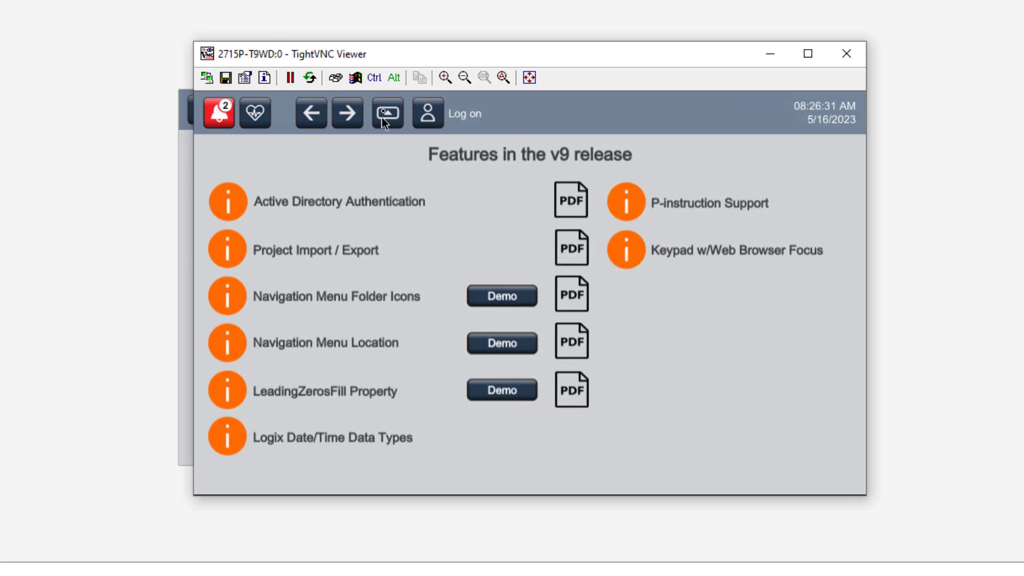
Step: Expand Older_Features in the runtime navigation menu to show V8, V7 and V6 Features
left_click(389, 113)
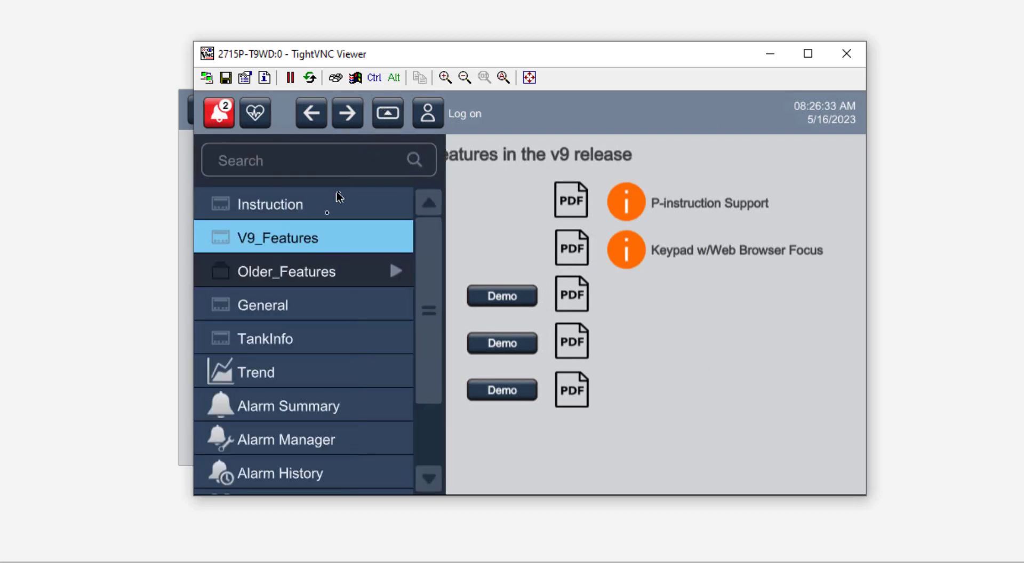
left_click(287, 271)
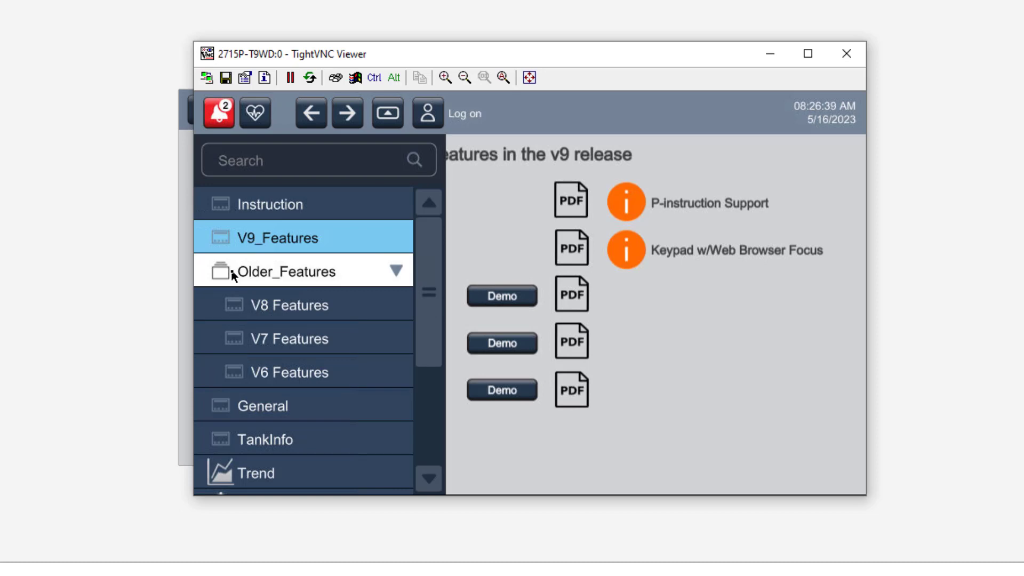
mouse_move(350, 153)
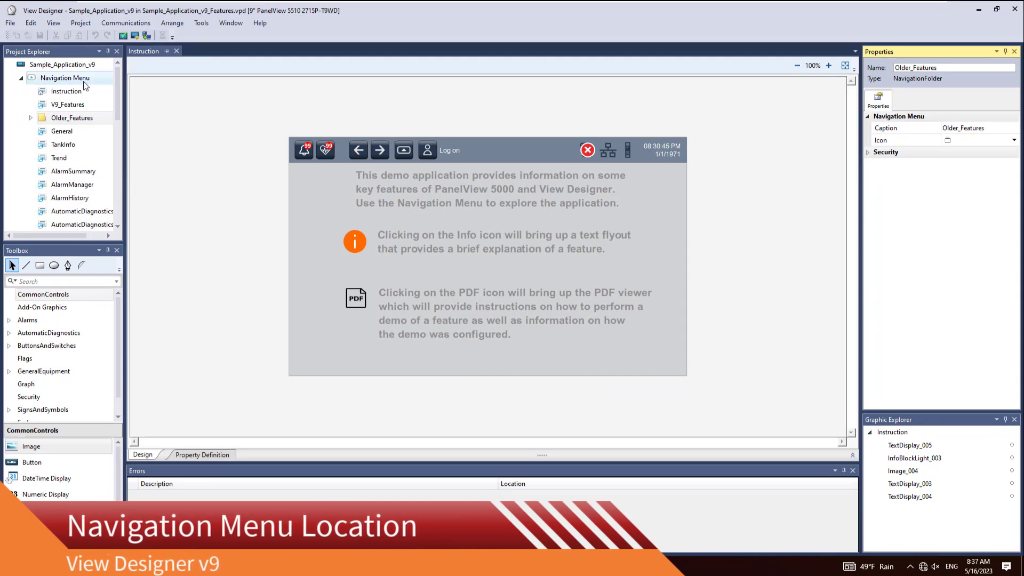
Step: Set the Navigation Menu's MenuLocation to SideMenu, keeping width 300
left_click(64, 77)
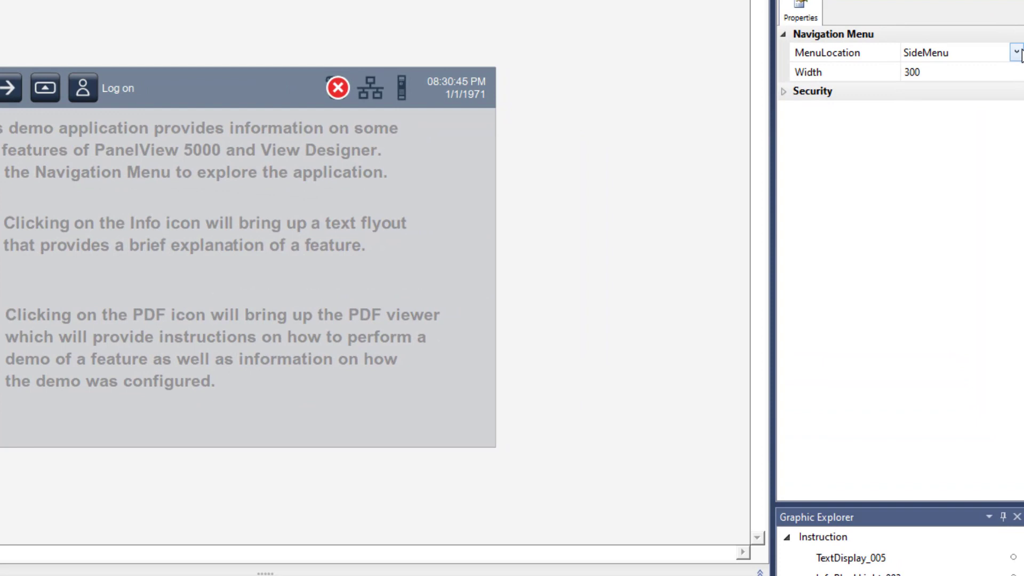
left_click(1016, 52)
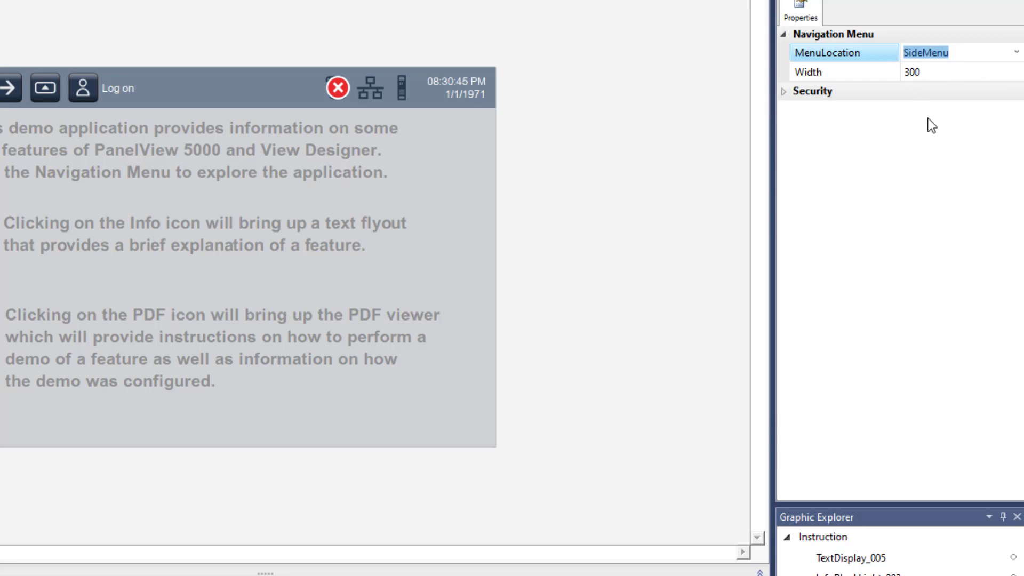
mouse_move(450, 134)
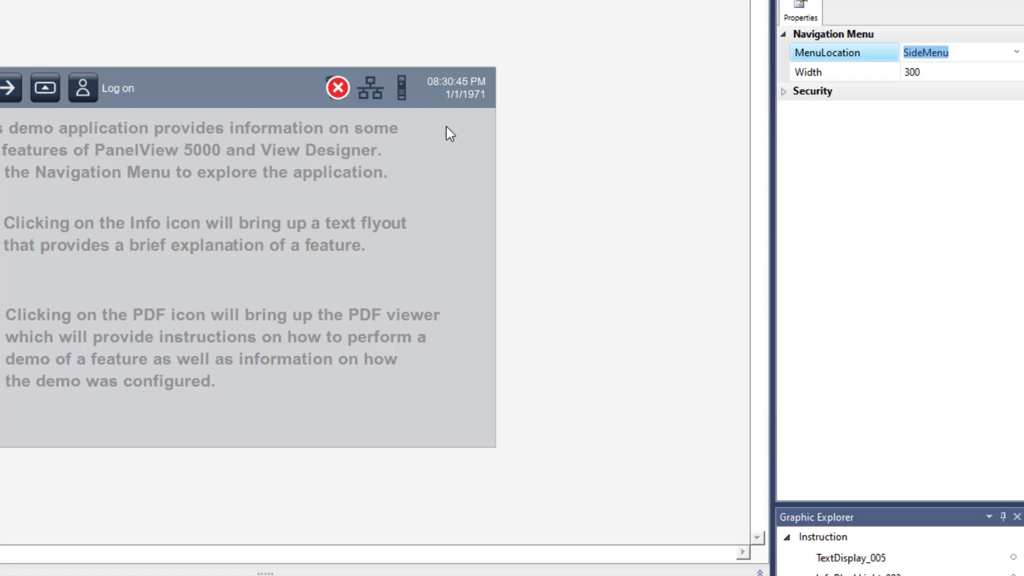
left_click(249, 261)
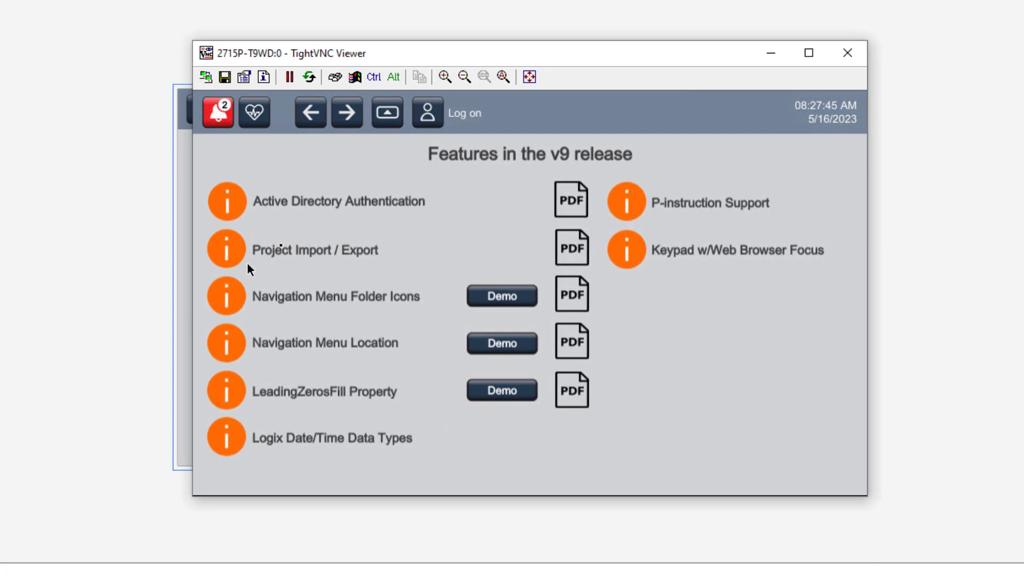
Step: Show the runtime navigation menu as a side panel over the v9 features screen
left_click(386, 112)
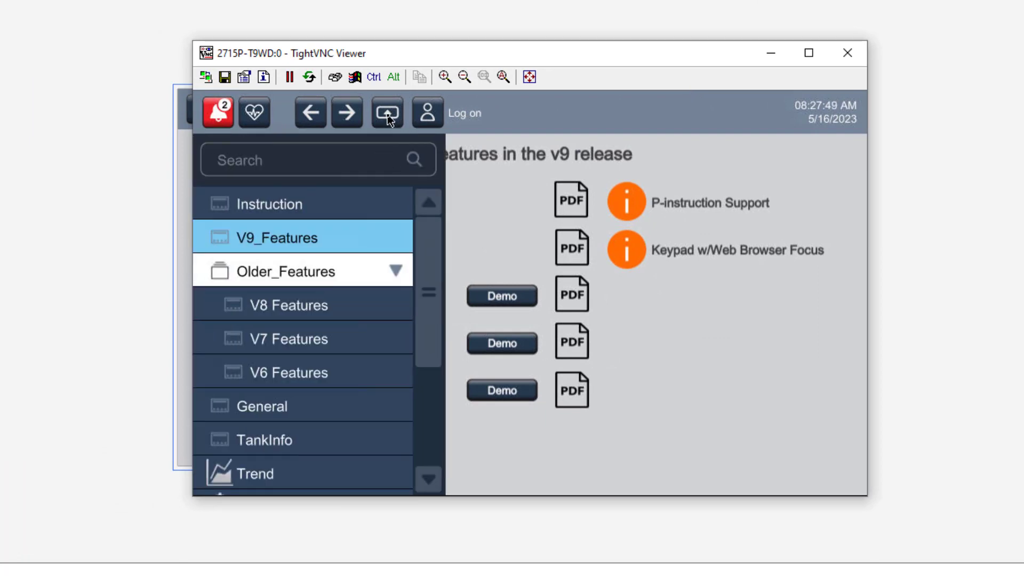
left_click(313, 160)
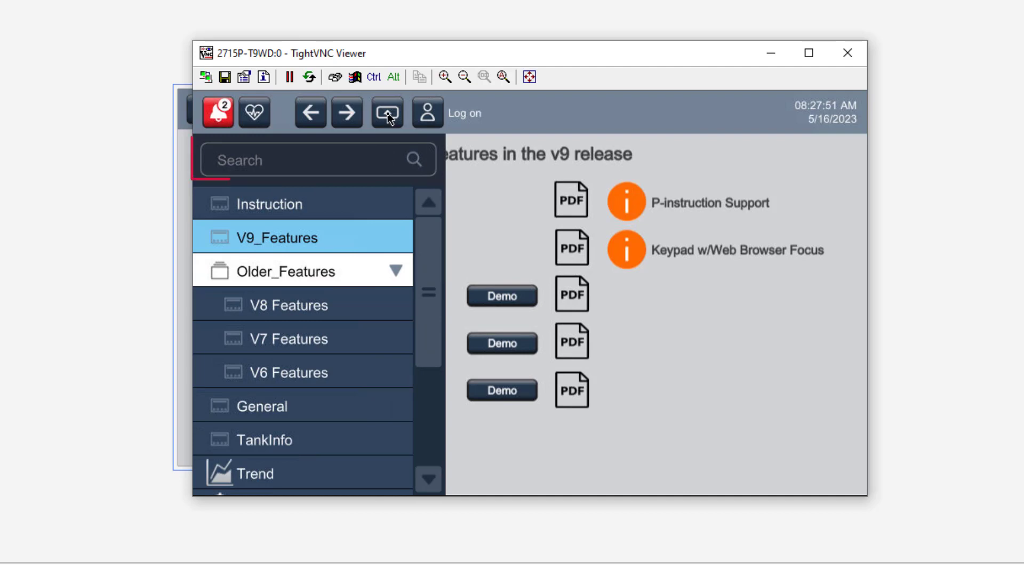
left_click(314, 160)
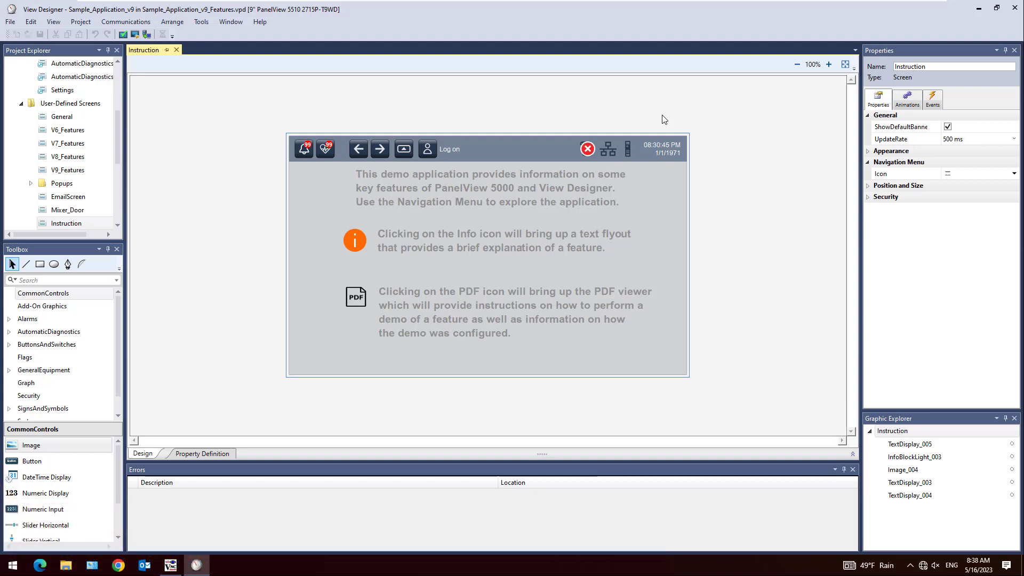
mouse_move(278, 141)
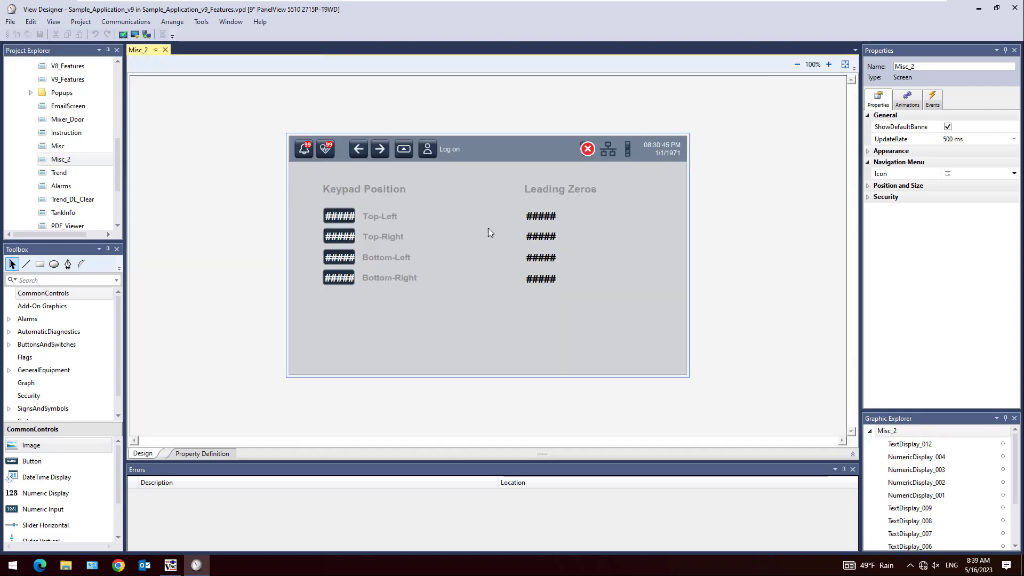
Step: Enable LeadingZerosFill on the first Leading Zeros numeric display of Misc_2
left_click(540, 217)
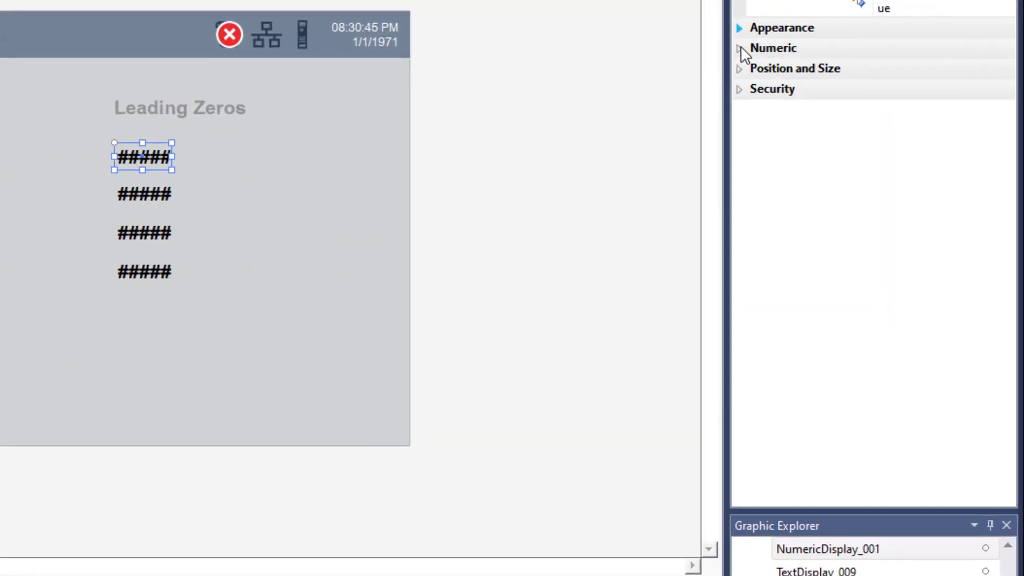
left_click(740, 48)
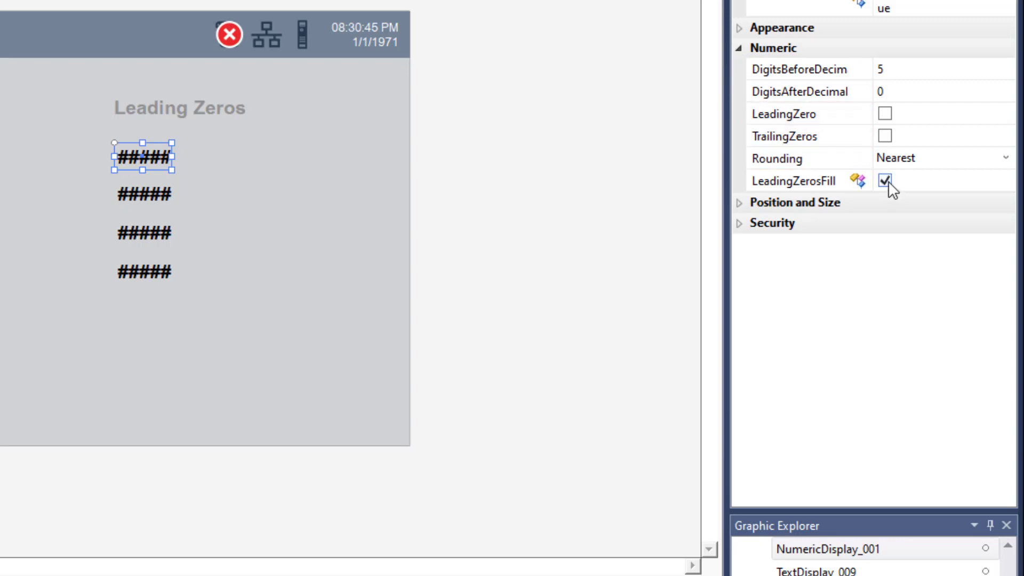
left_click(885, 179)
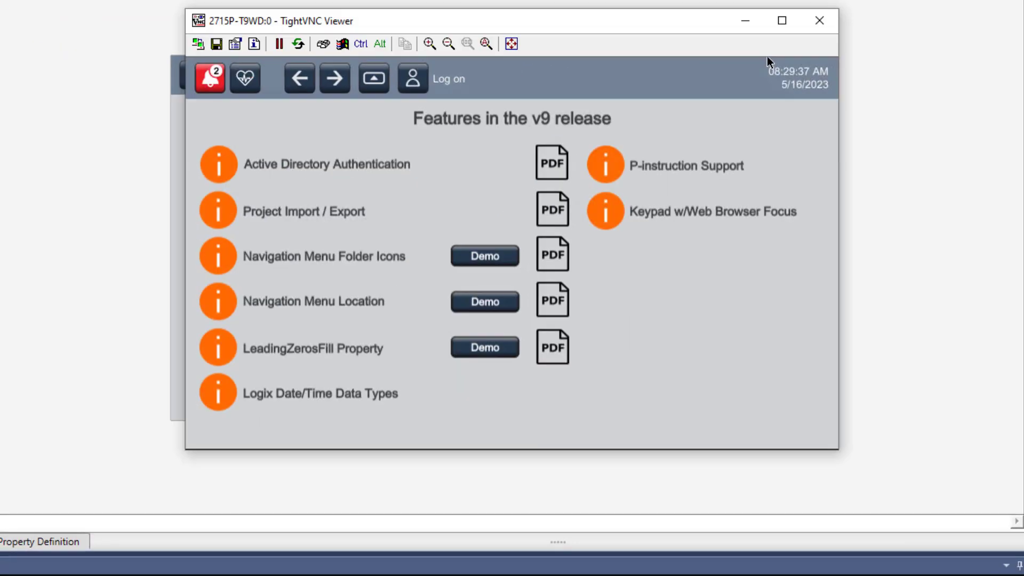
mouse_move(438, 356)
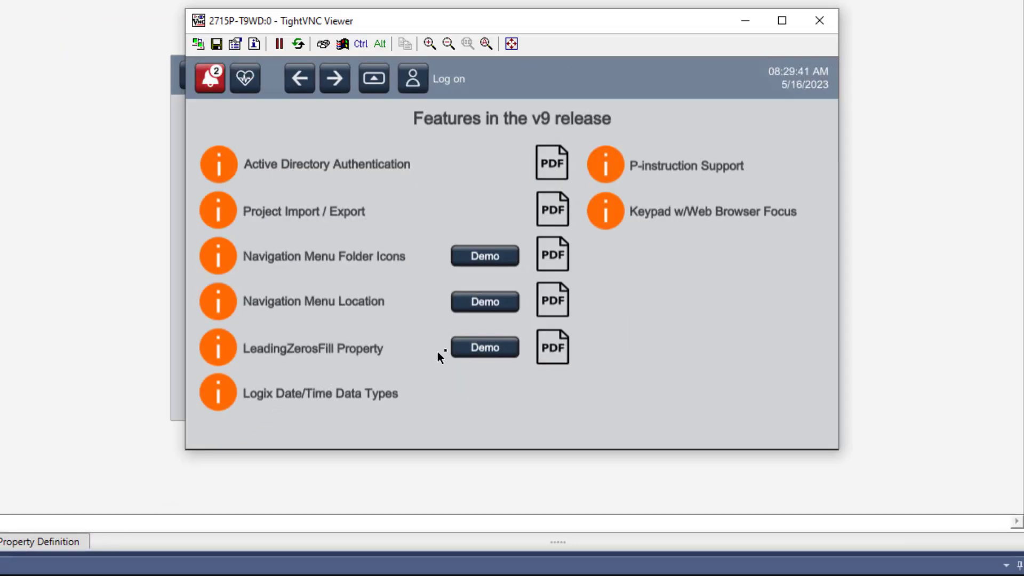
Step: On the LeadingZerosFill demo, enter 1, 10, 100 and 1000, displayed as 00001, 00010, 00100, 01000
left_click(484, 347)
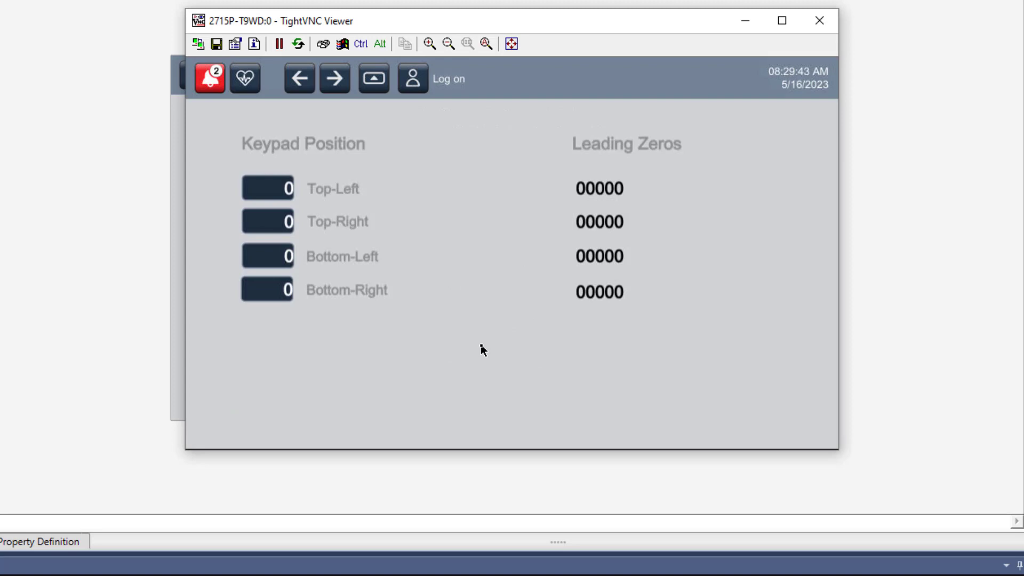
left_click(266, 187)
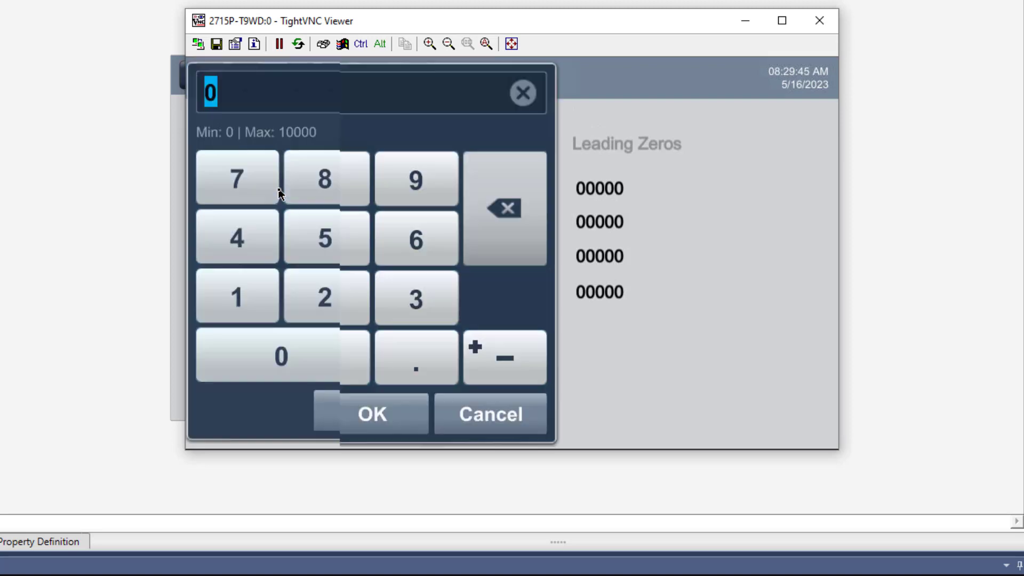
left_click(237, 298)
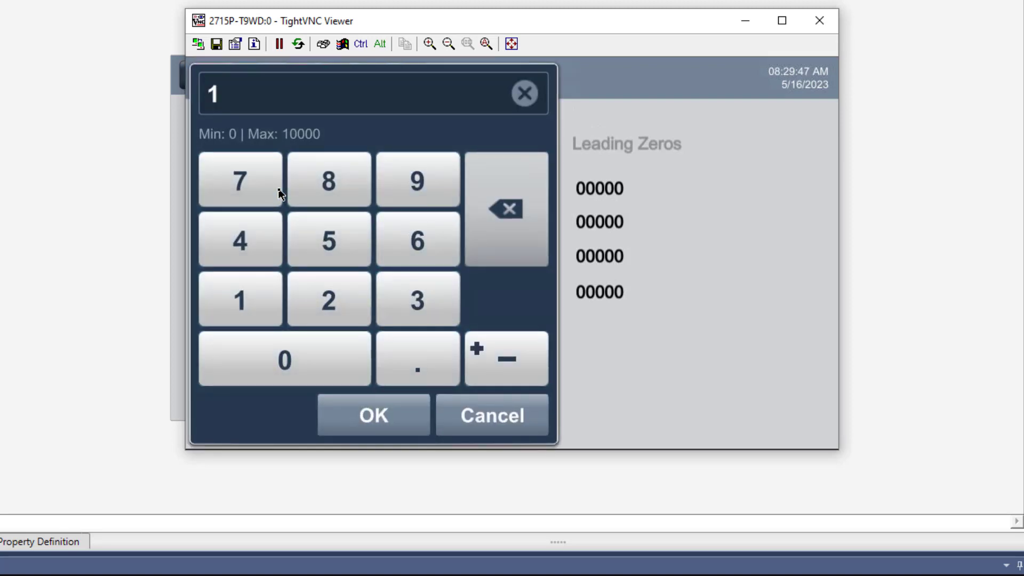
left_click(373, 414)
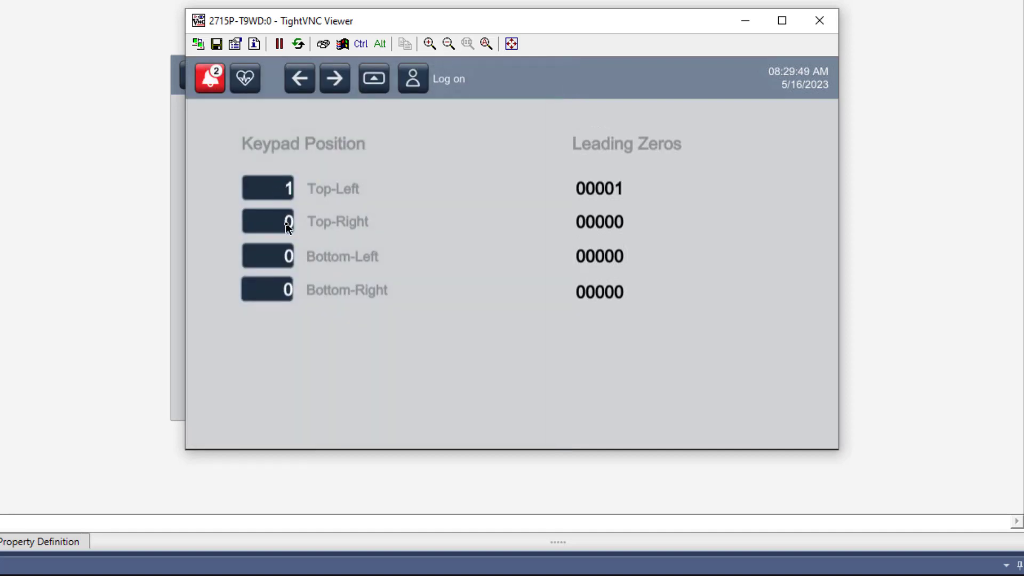
left_click(266, 221)
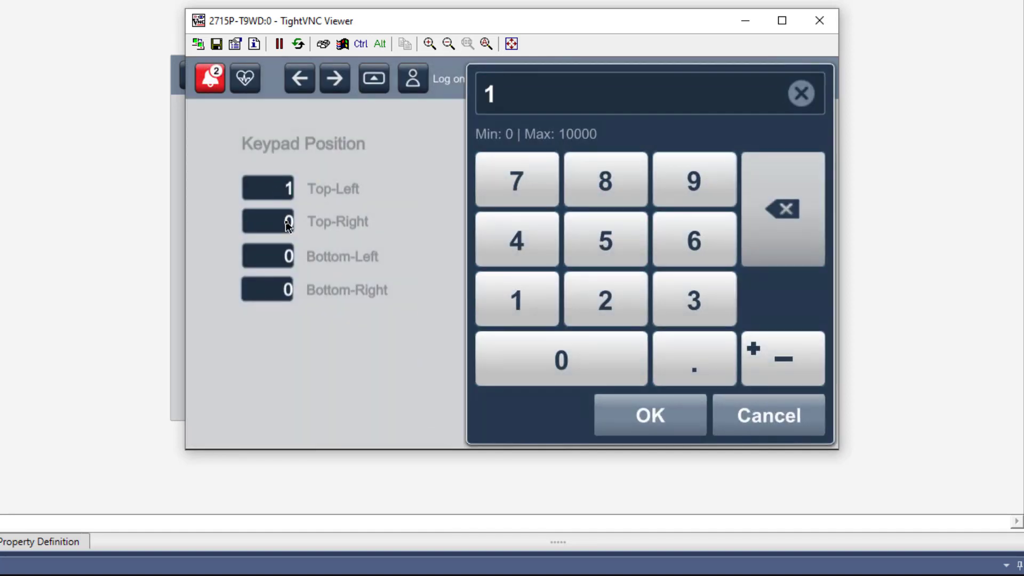
left_click(649, 415)
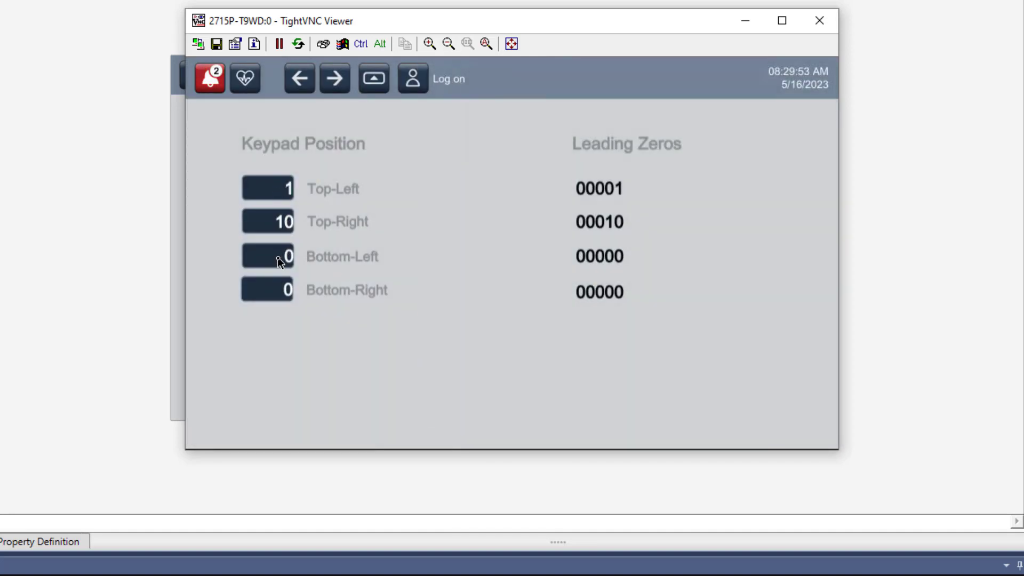
left_click(266, 220)
type("100")
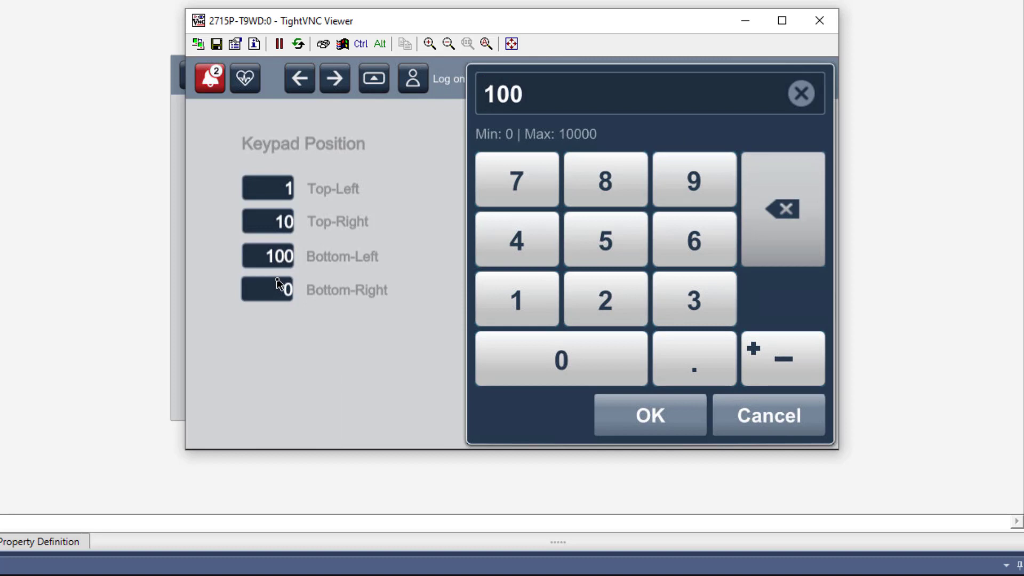
left_click(650, 414)
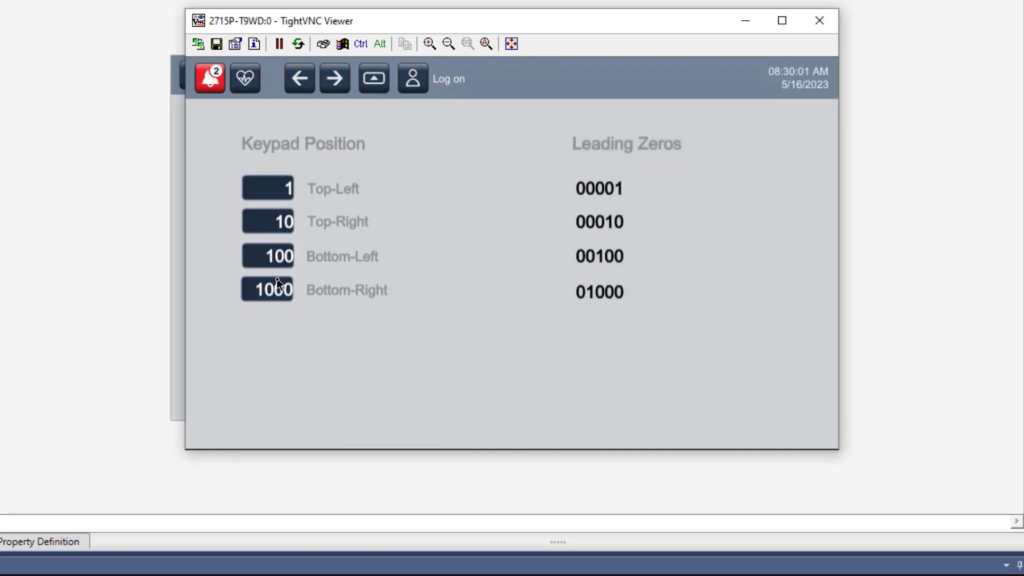